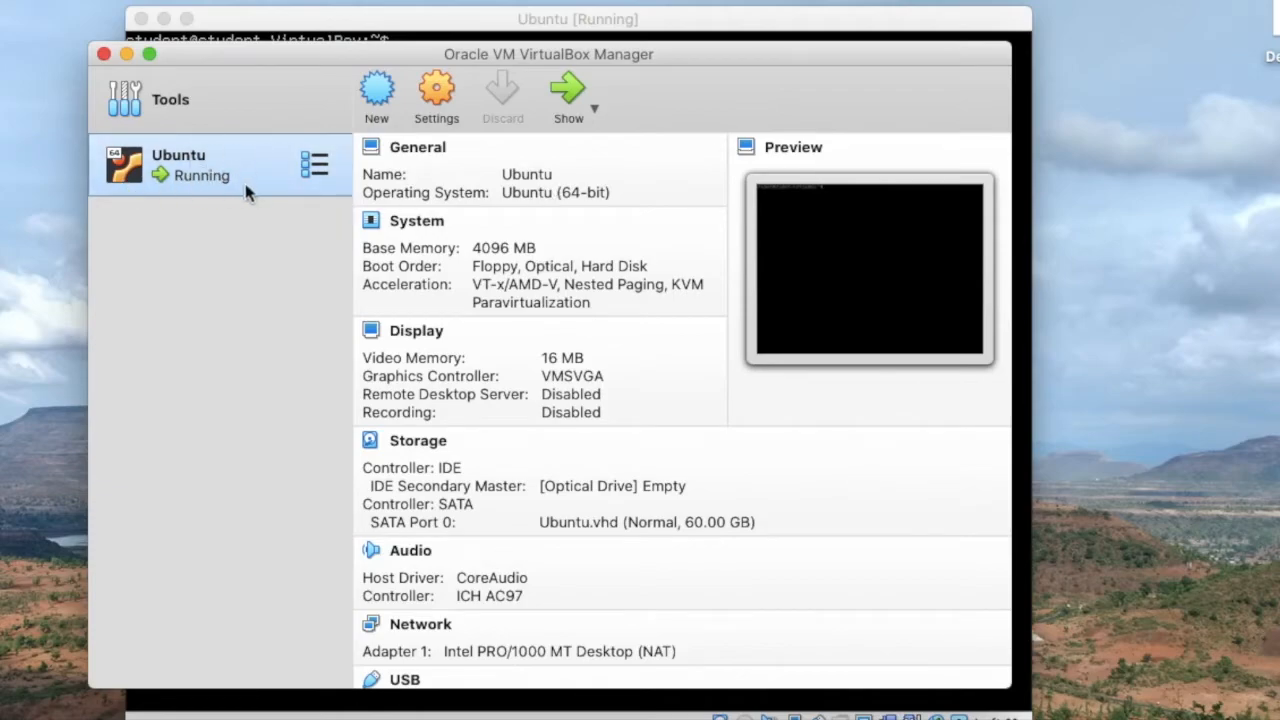
mouse_move(485, 113)
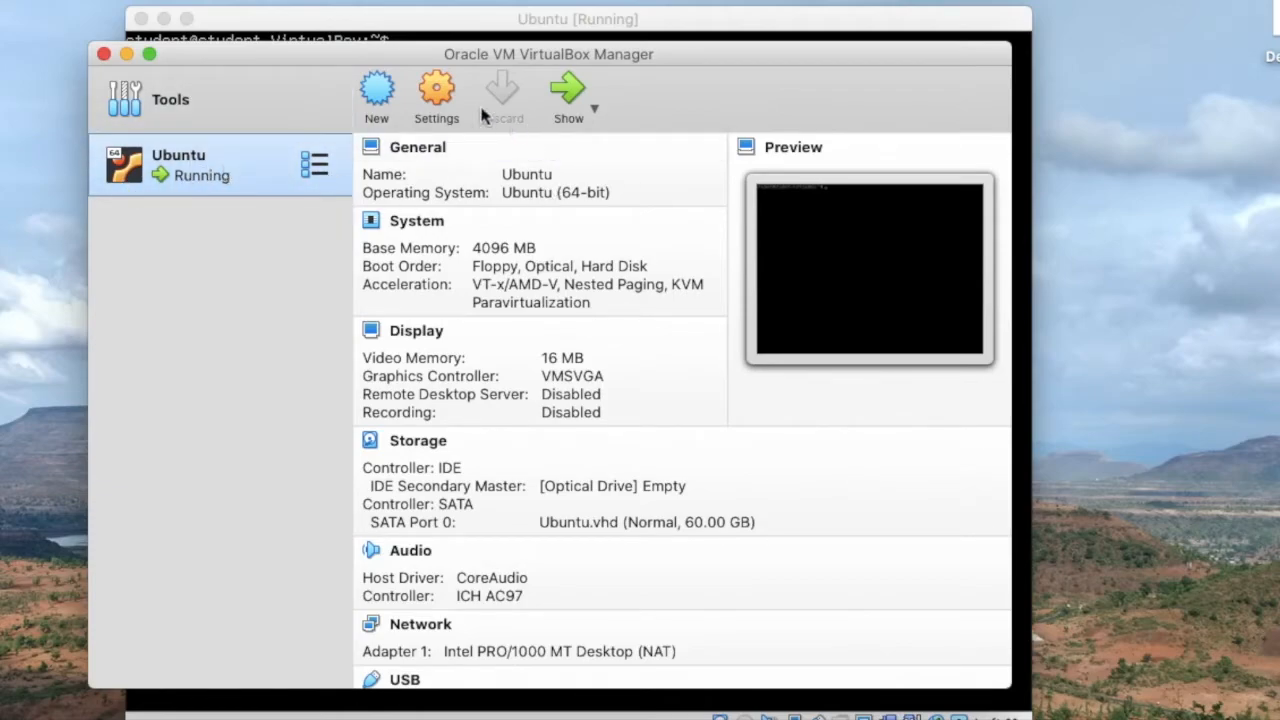
Inspect the Ubuntu machine's storage settings to confirm the optical drive is empty
click(436, 90)
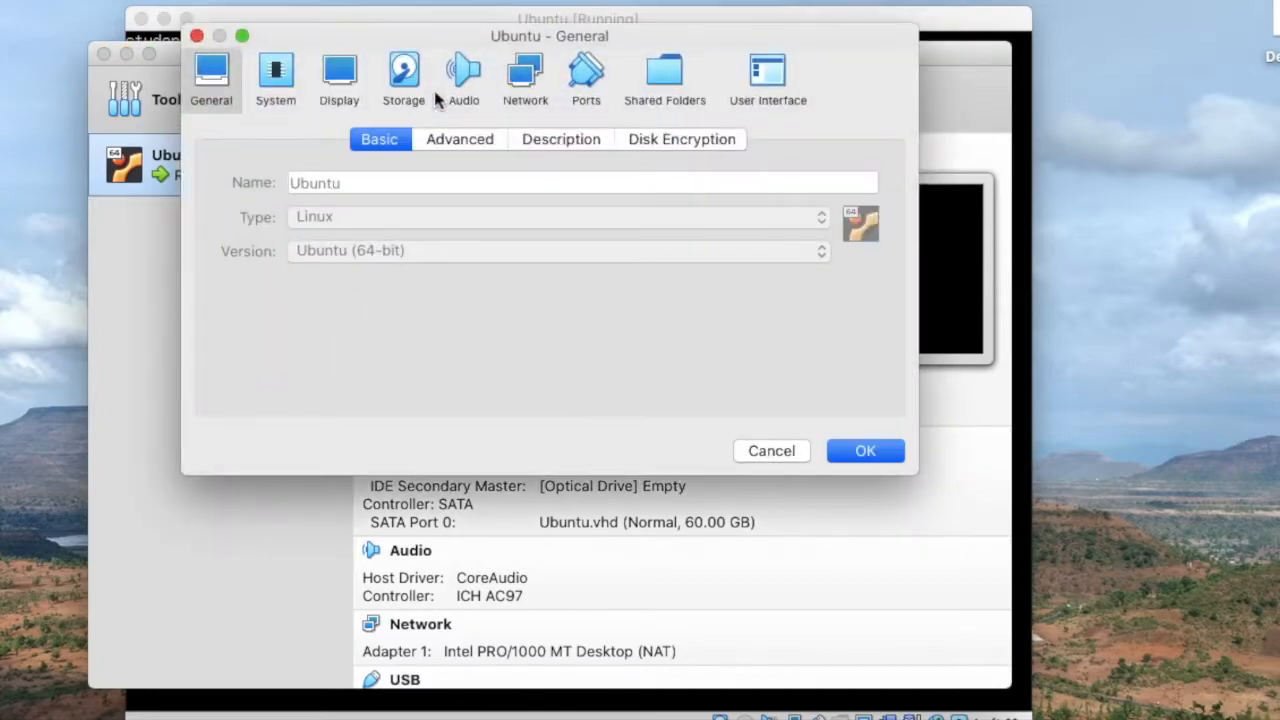
mouse_move(463, 75)
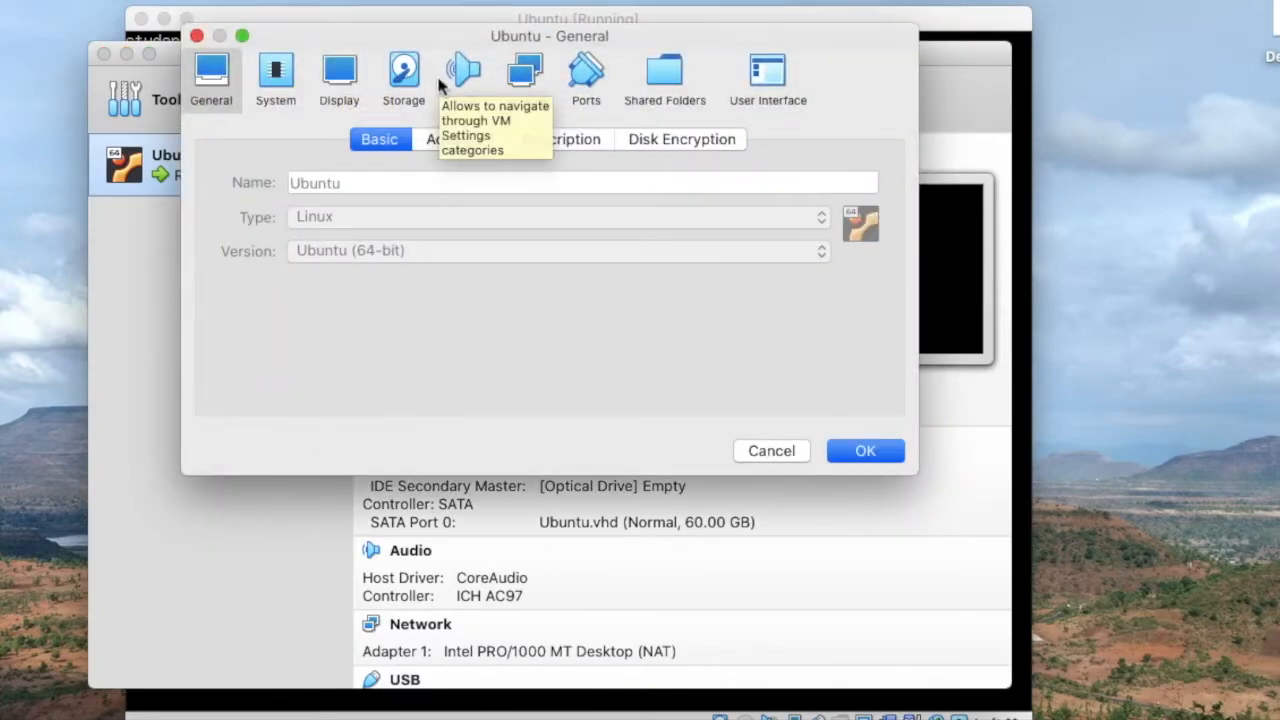
click(403, 75)
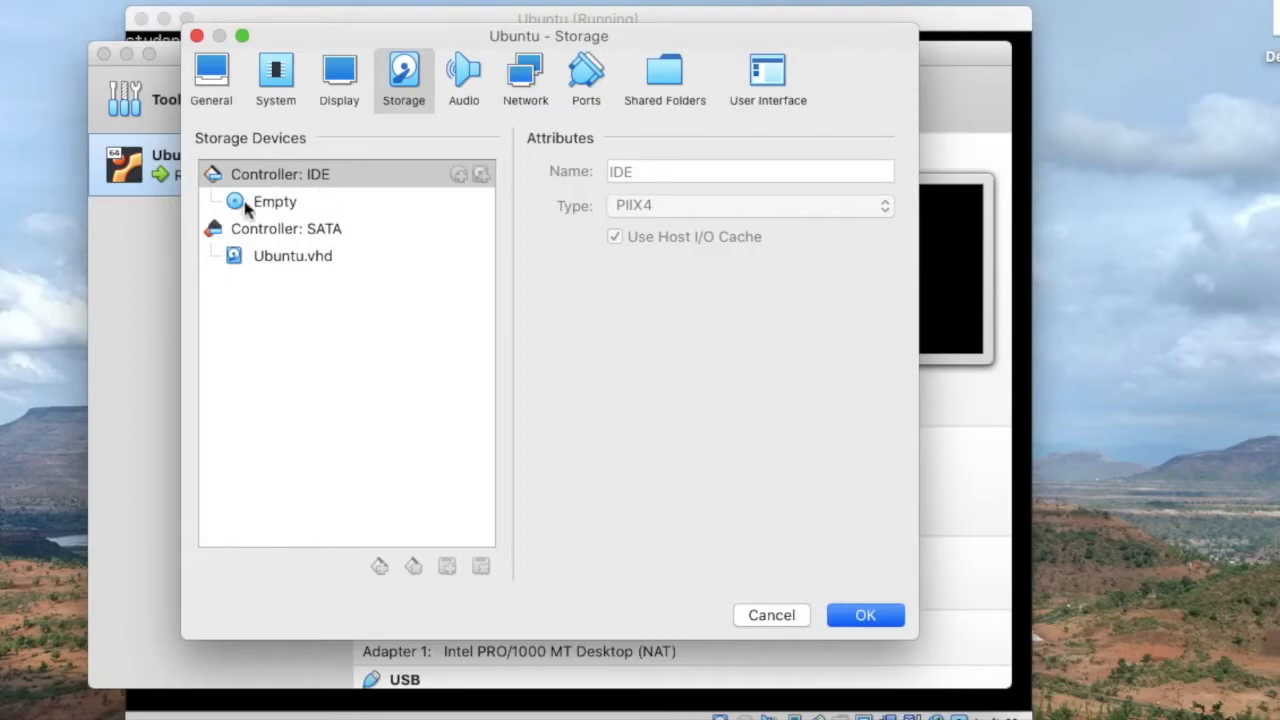
click(280, 174)
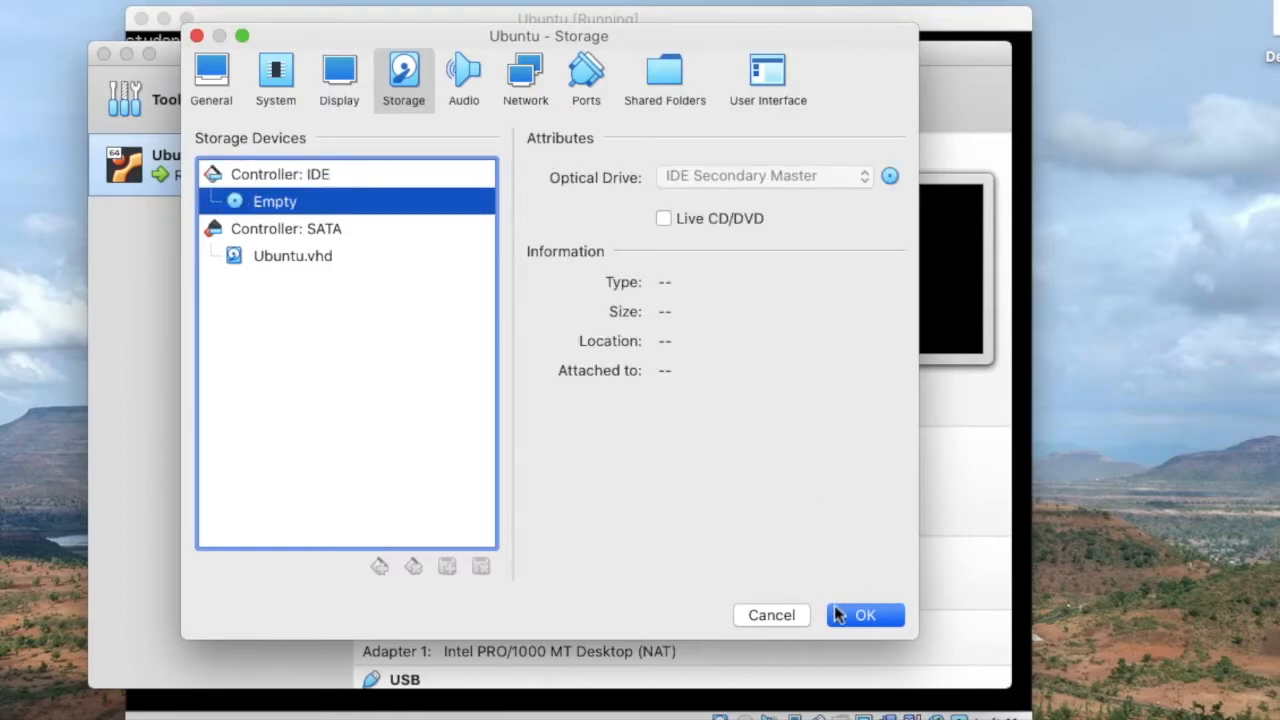
click(864, 615)
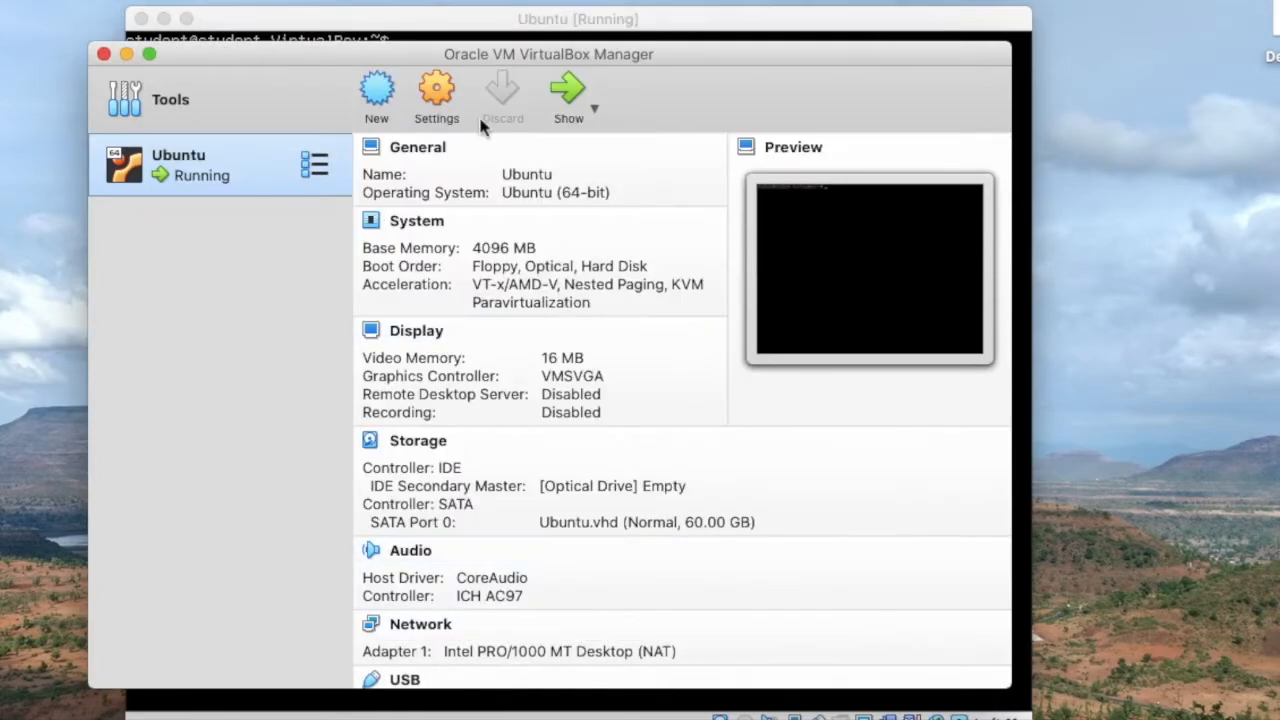
Load Demo.iso from the Desktop into the running Ubuntu VM's optical drive
click(577, 19)
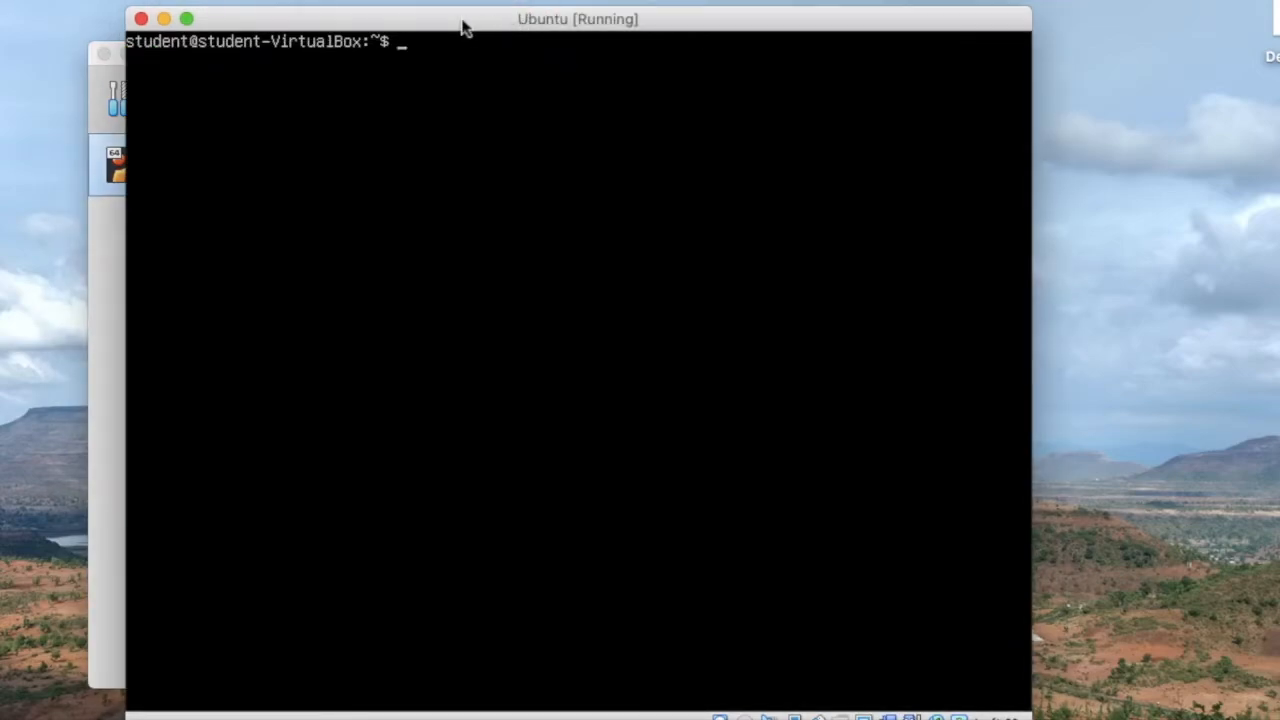
mouse_move(375, 40)
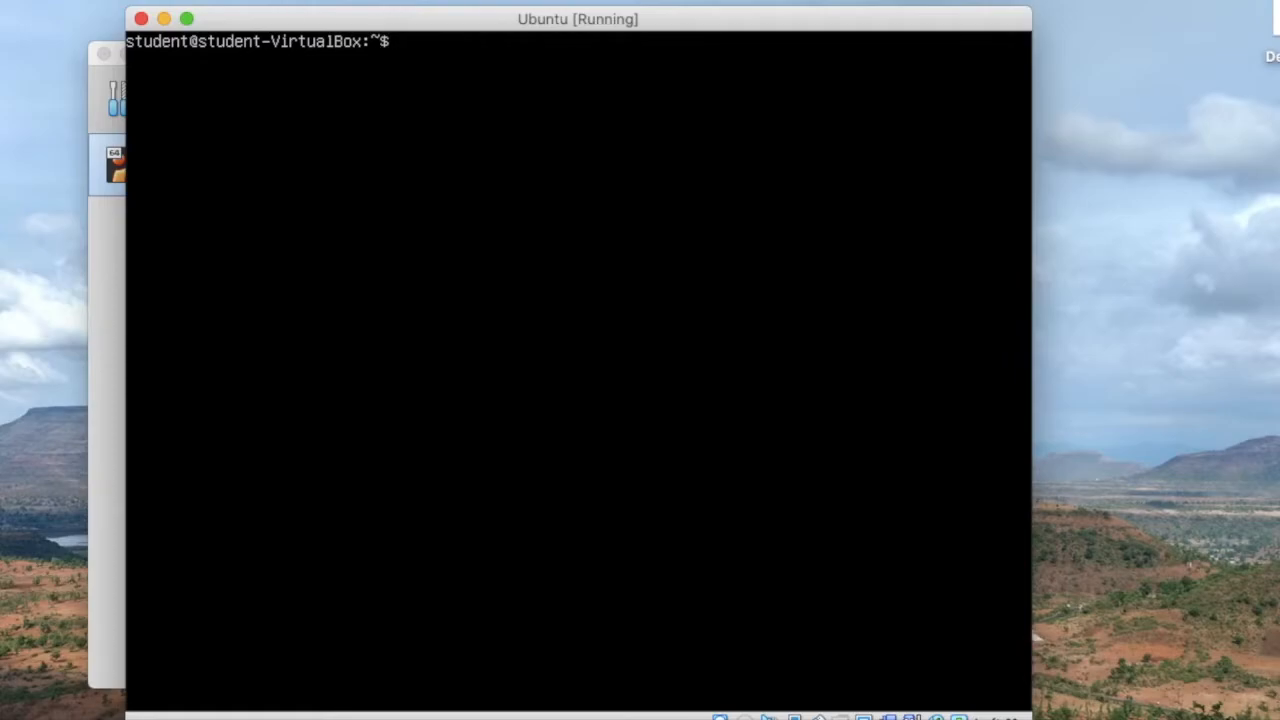
mouse_move(240, 28)
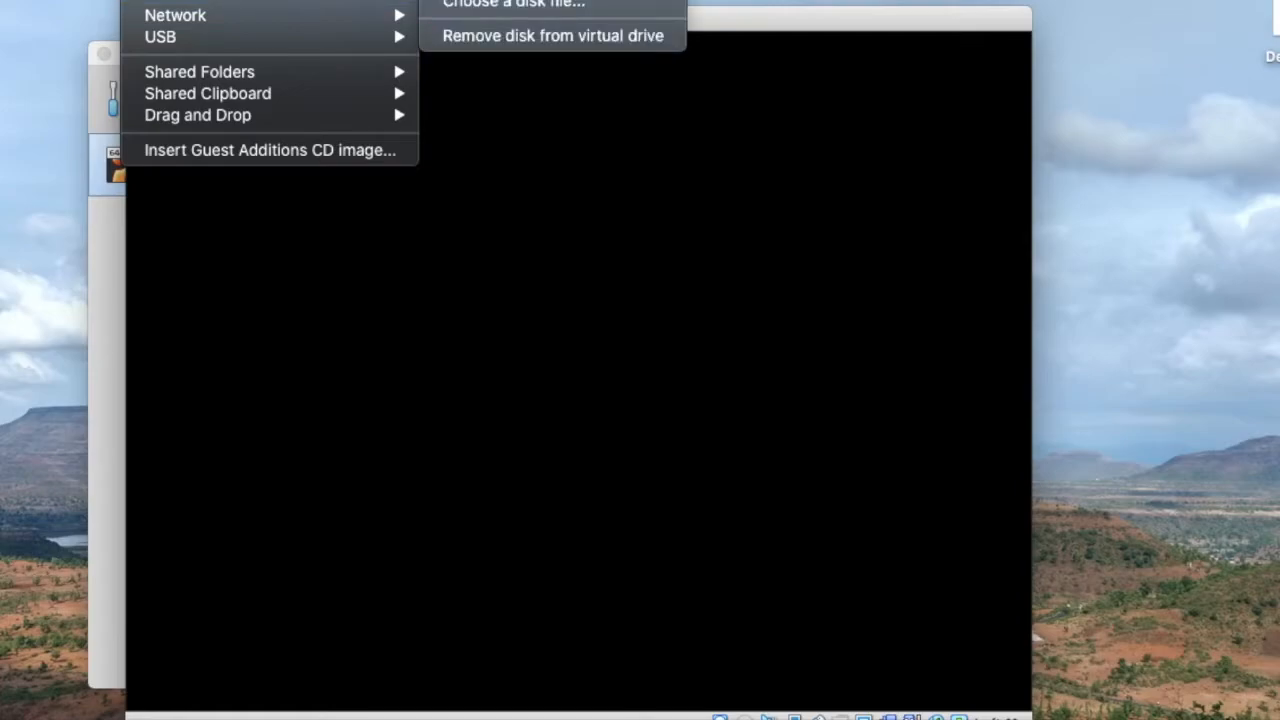
mouse_move(514, 4)
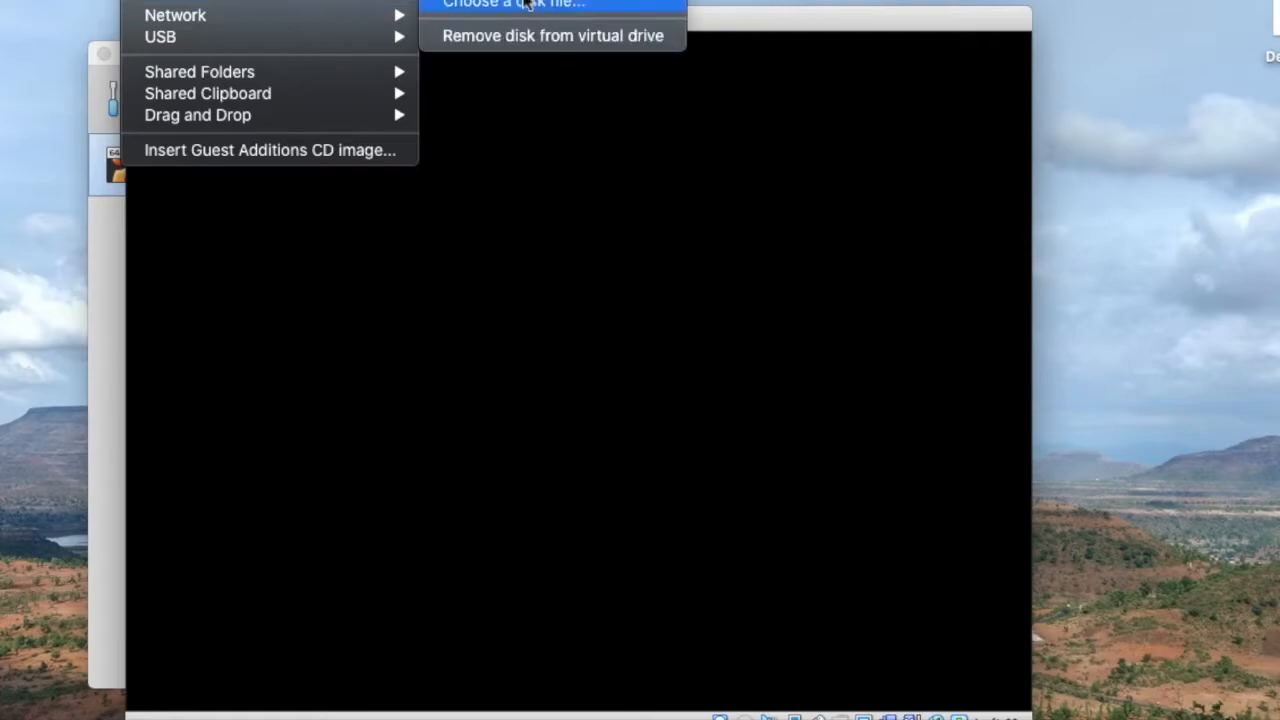
click(513, 4)
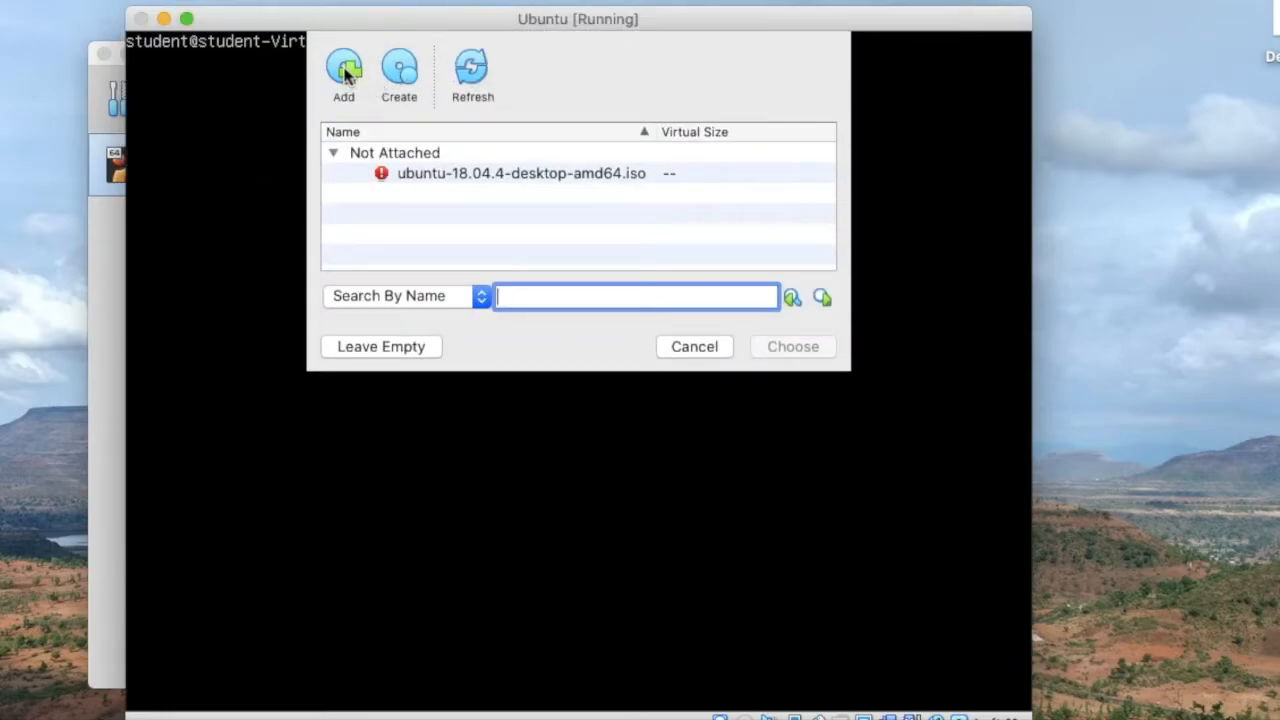
click(343, 70)
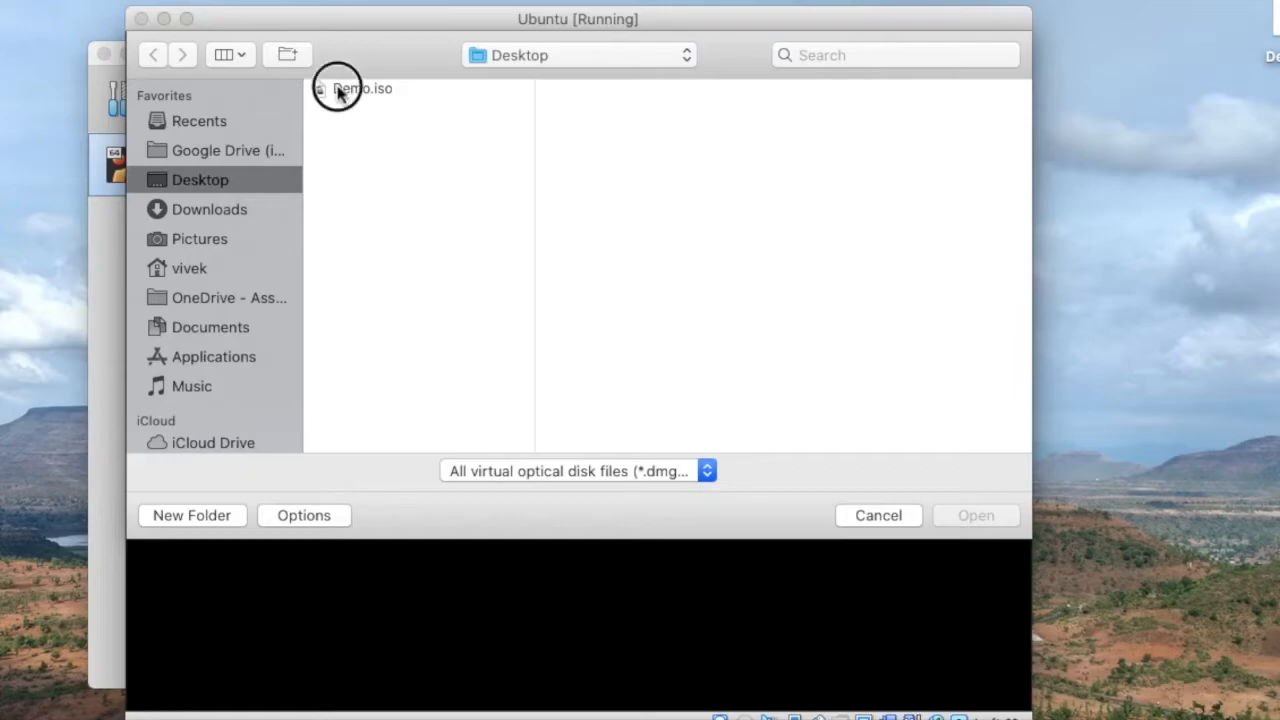
click(362, 88)
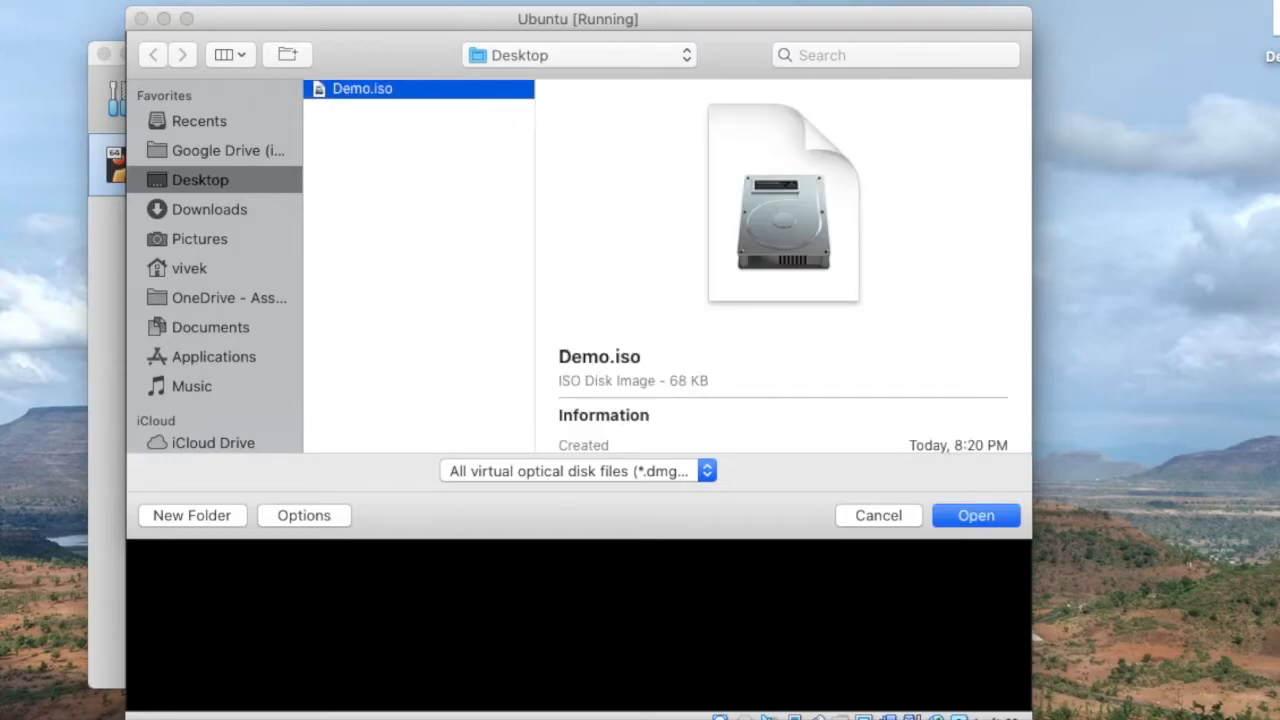
click(975, 515)
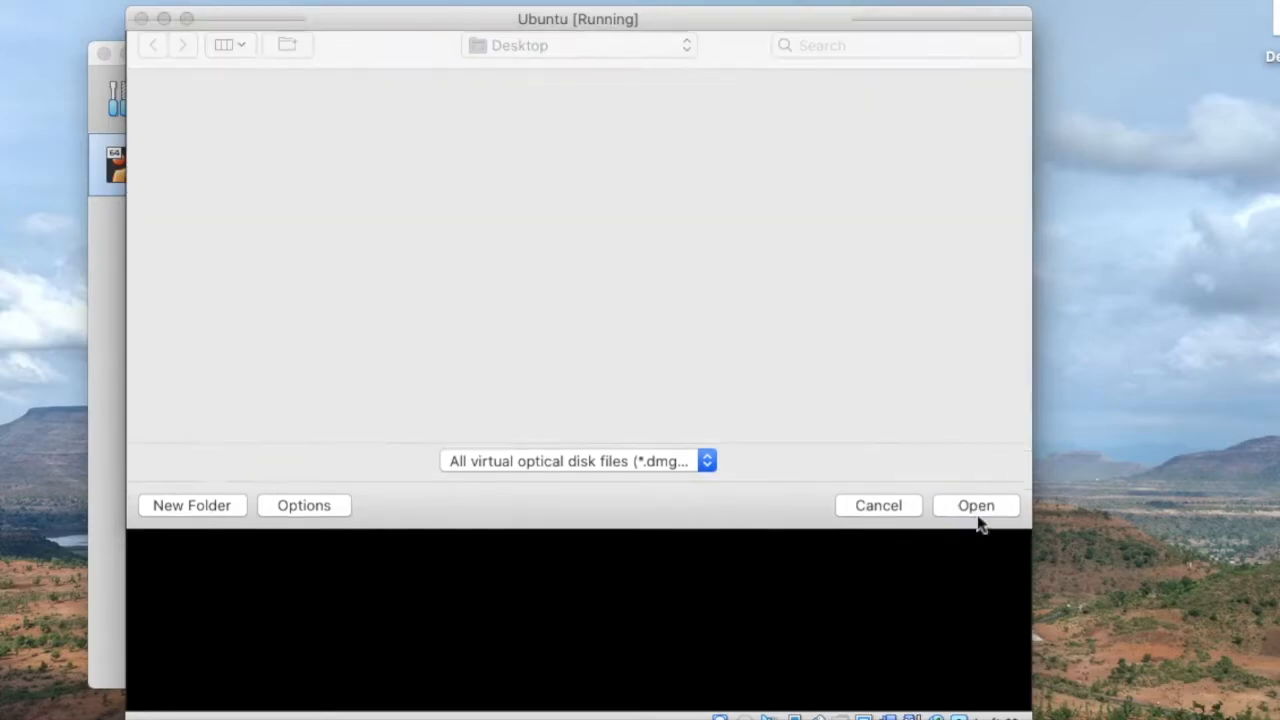
click(975, 505)
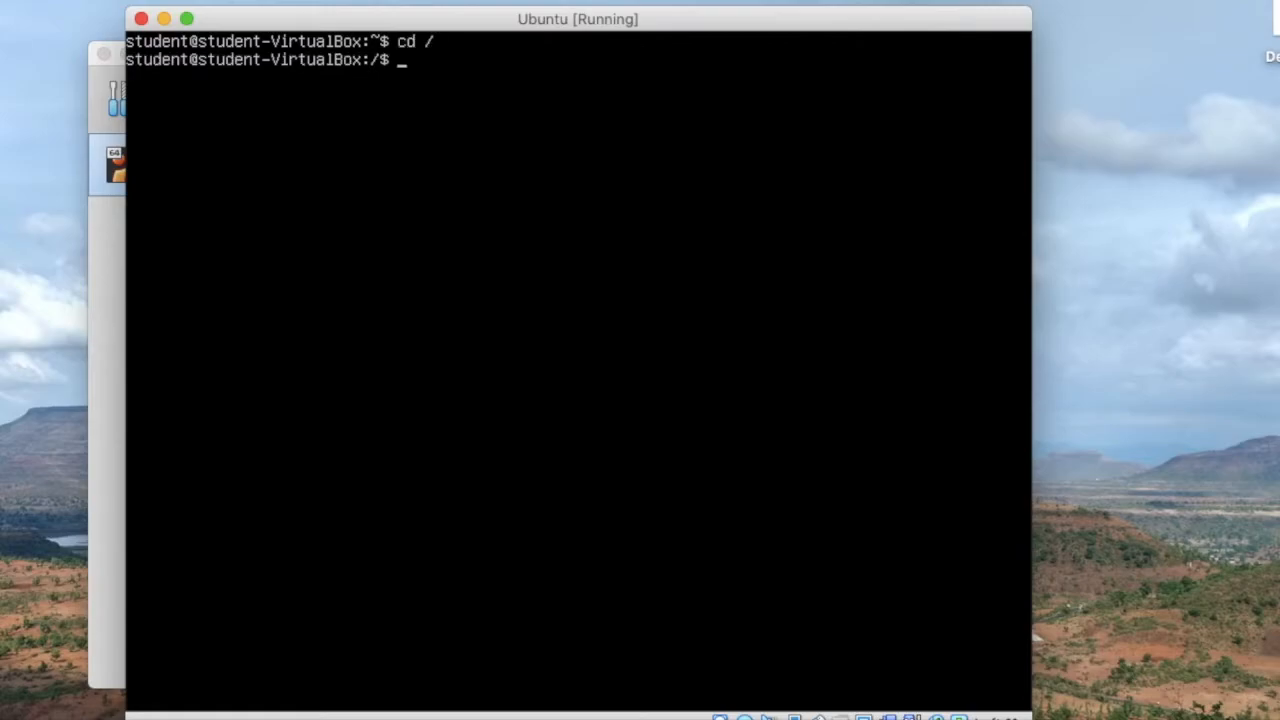
Check the directory with pwd, try cat /dev/, then list /dev showing cdrom, dvd, sr0
text(pwd)
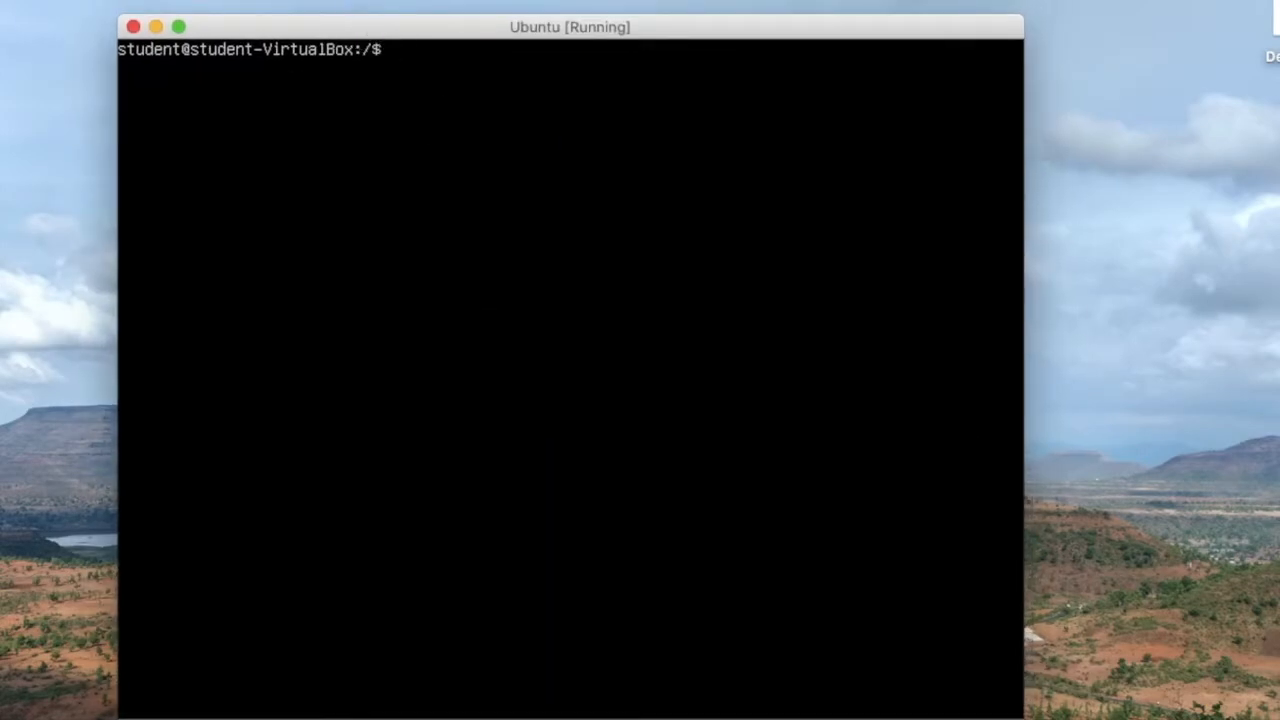
text(cat)
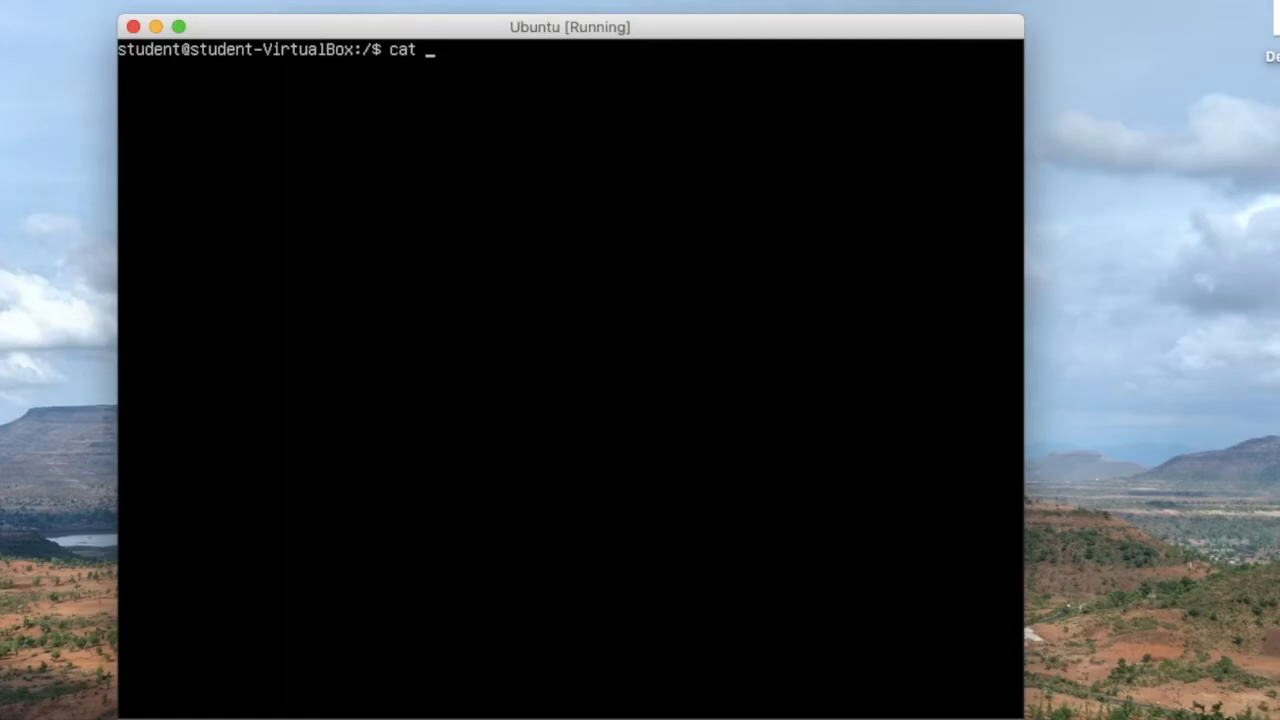
key(BackSpace)
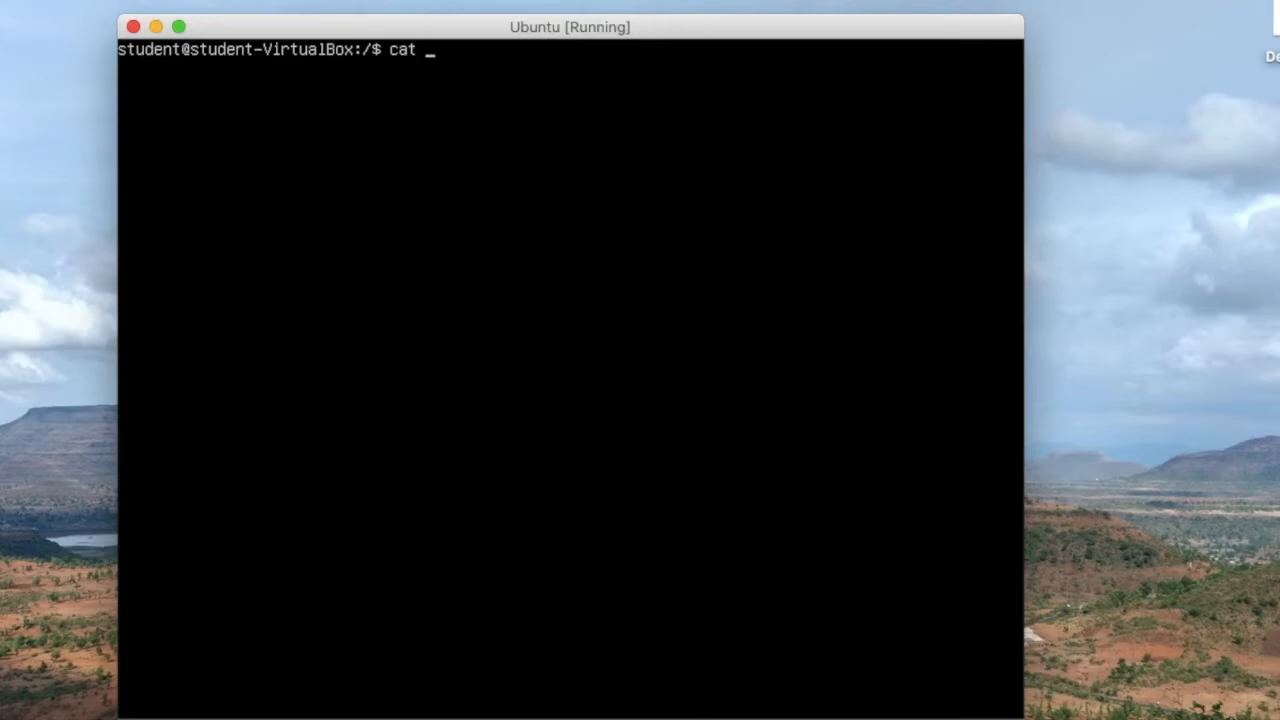
text(/dev/)
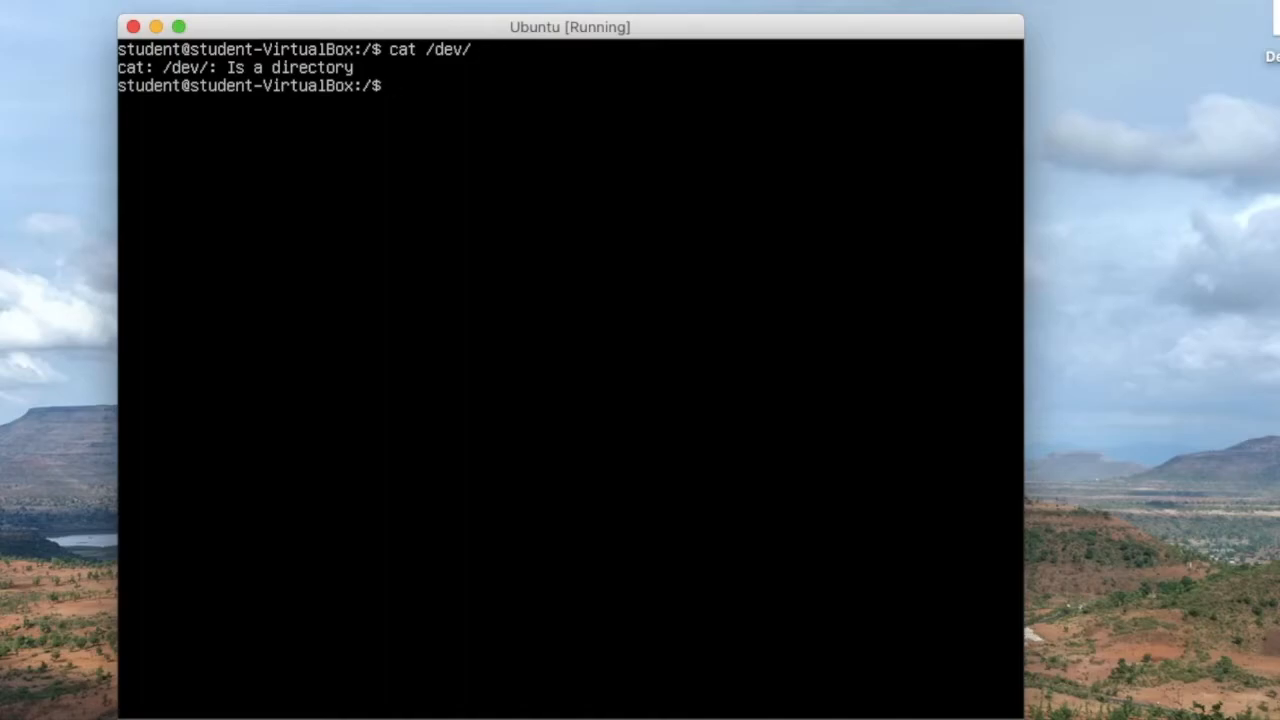
text(ls)
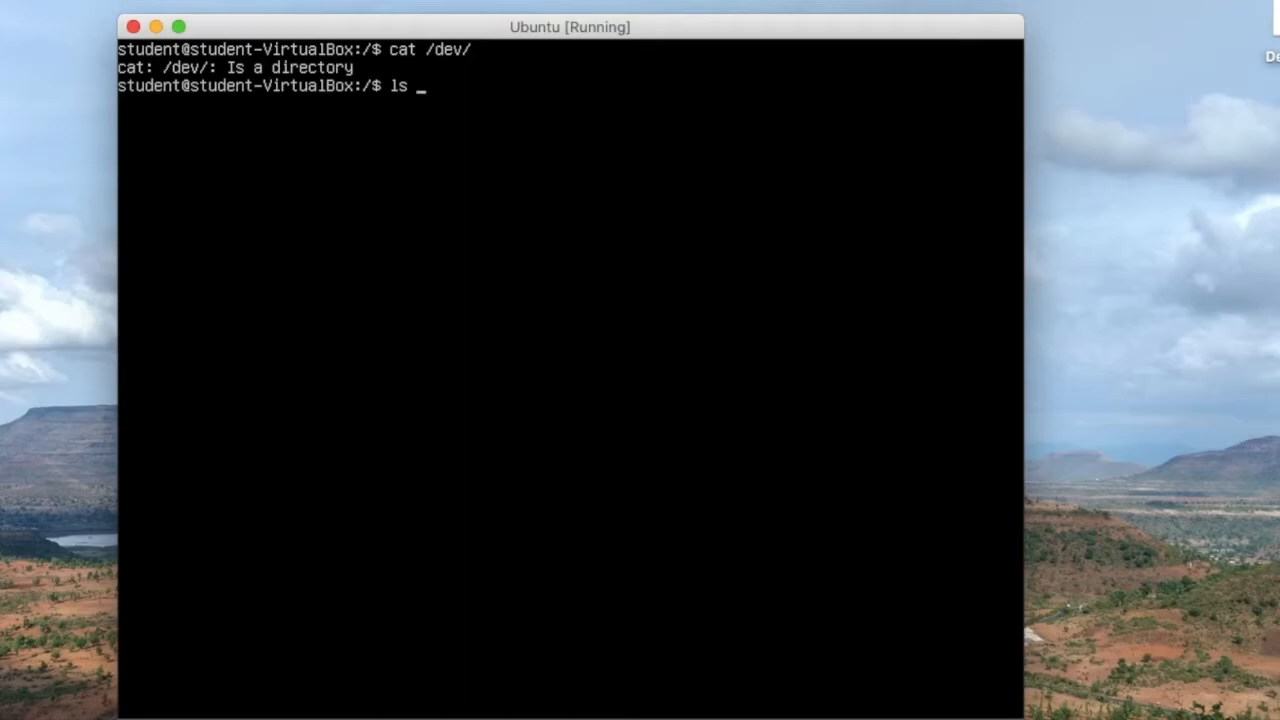
text(/dev)
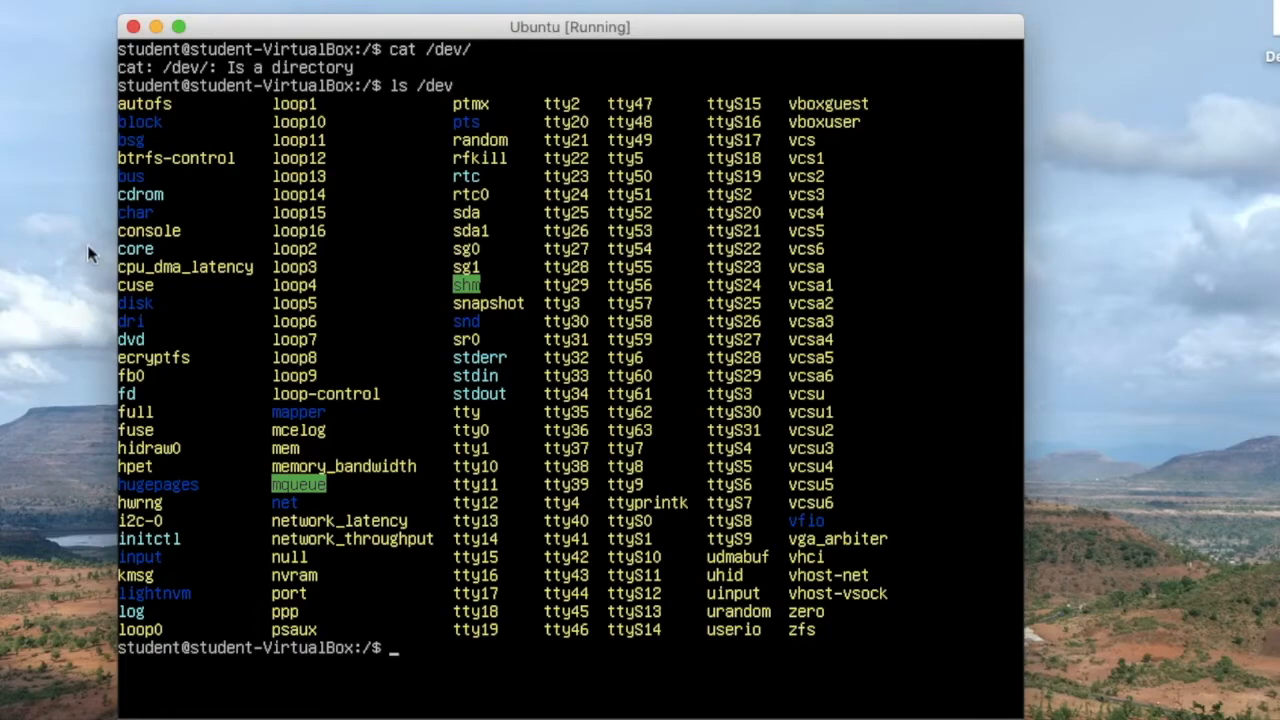
mouse_move(112, 203)
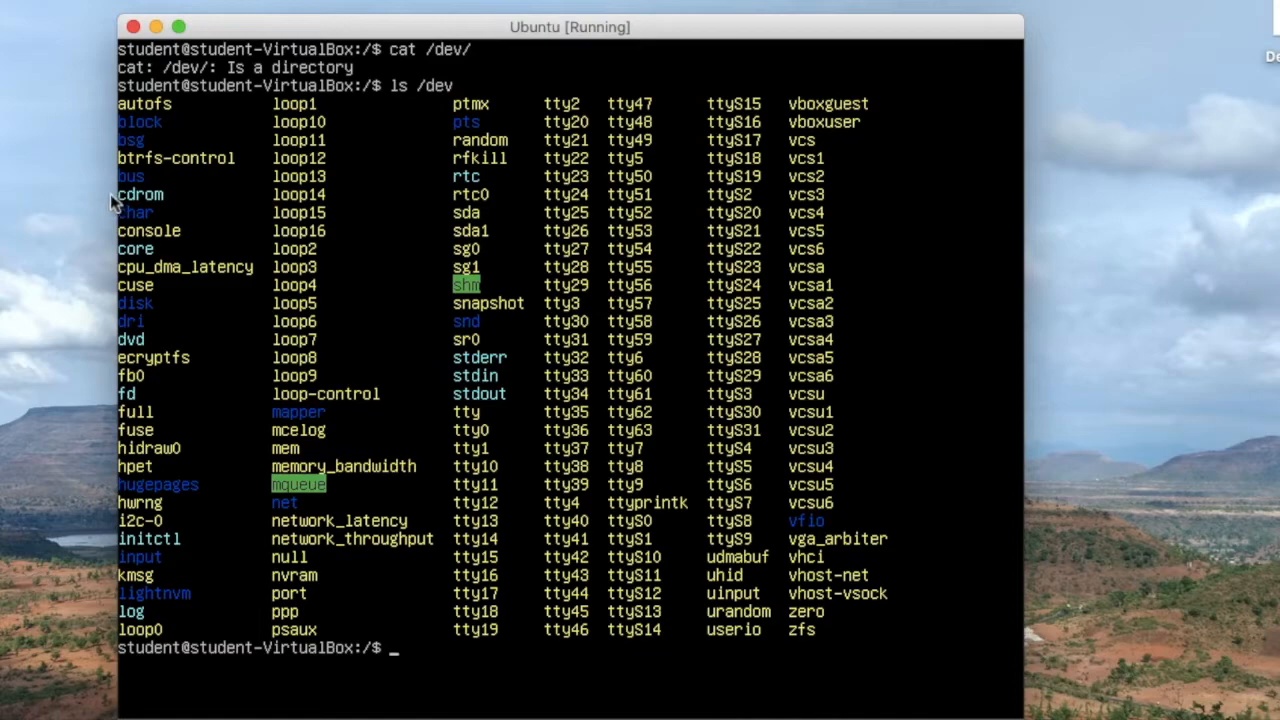
mouse_move(115, 305)
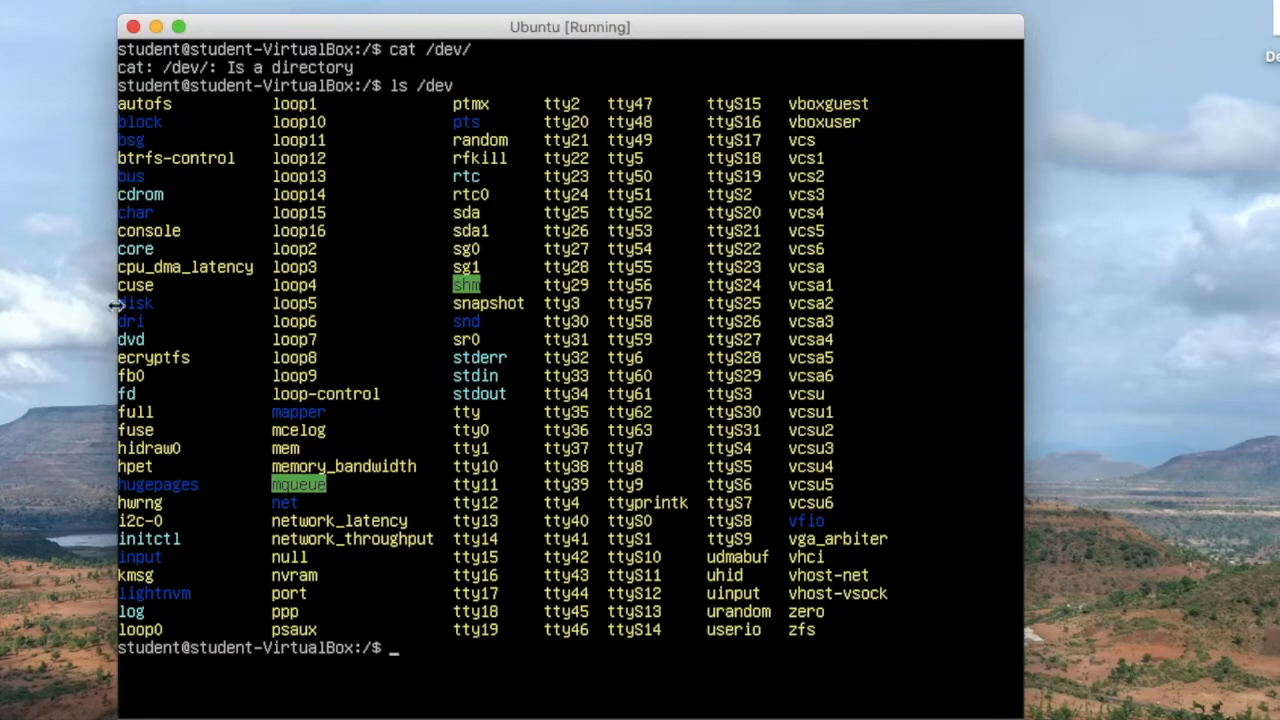
mouse_move(75, 318)
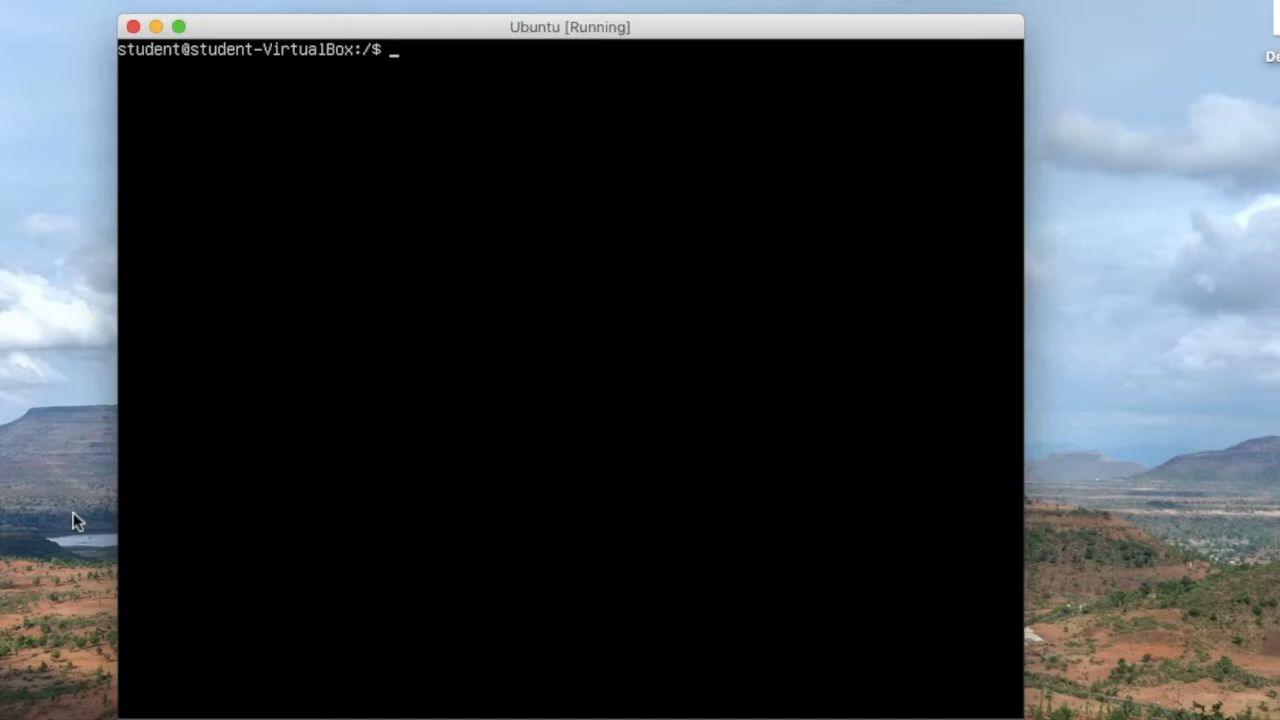
Create the /home/student/cdrom folder with sudo mkdir
text(sudo mkdir)
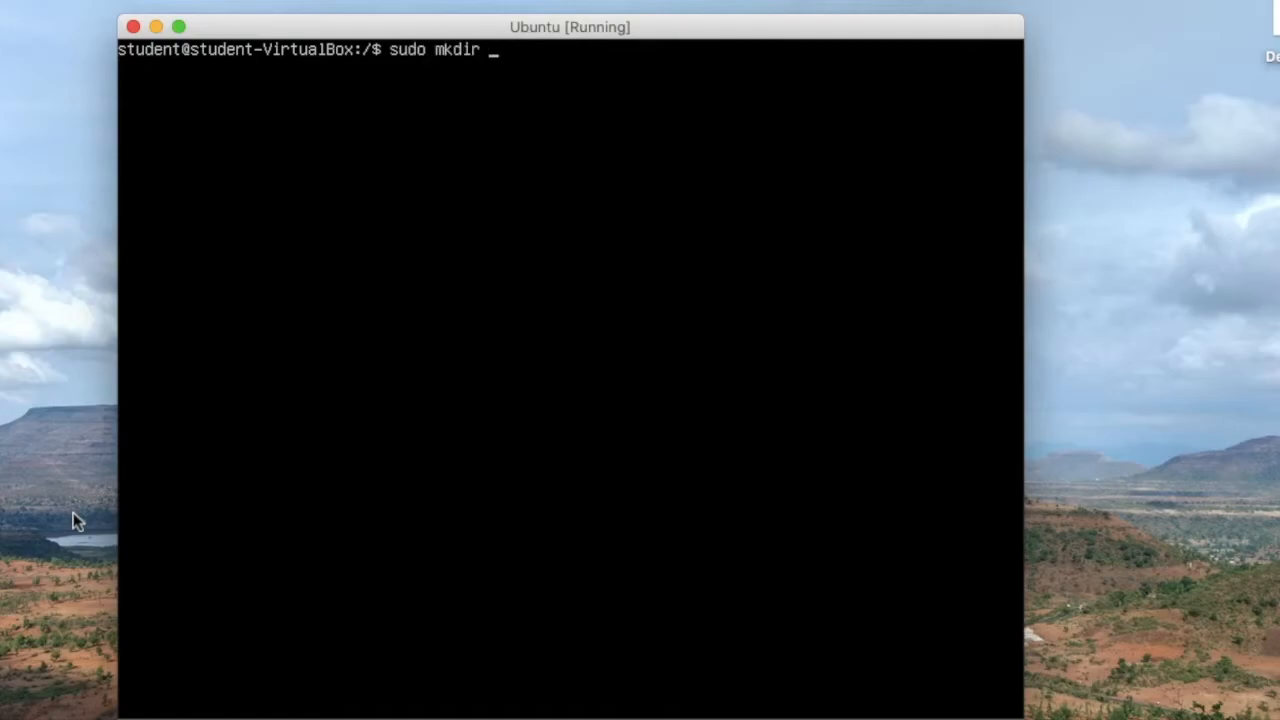
text(/h)
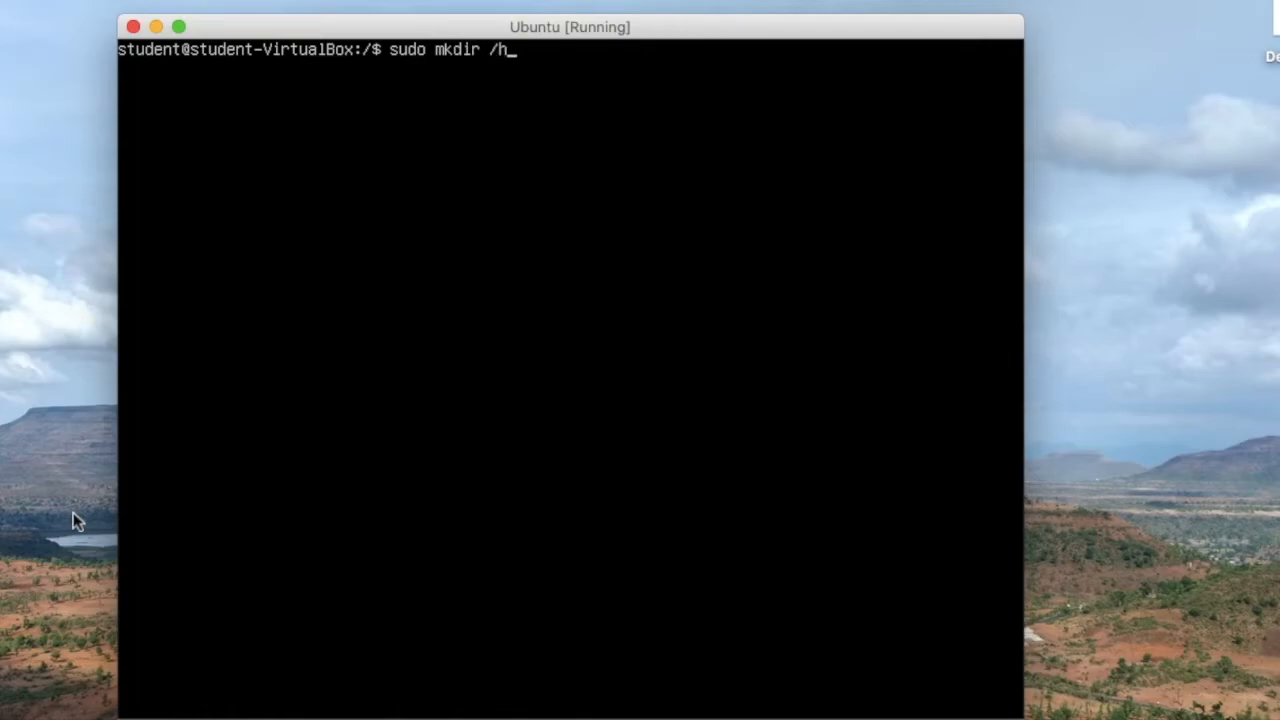
text(ome/student/)
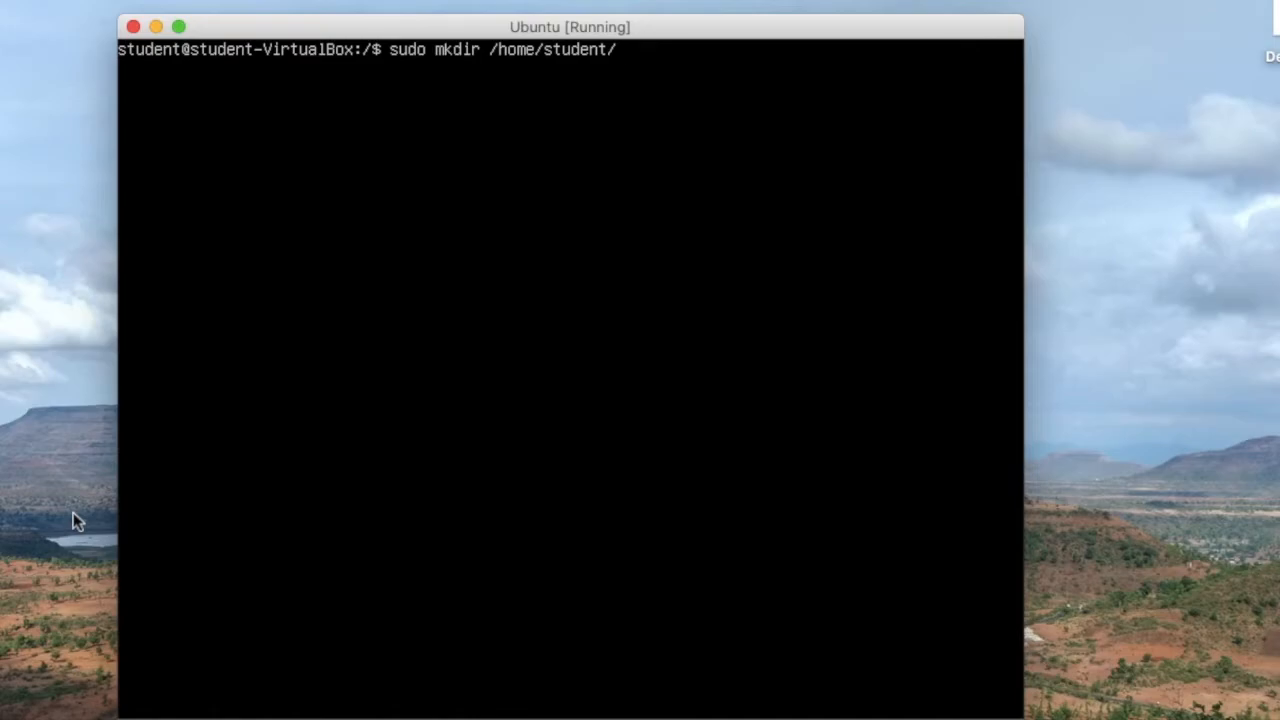
text(forcdf)
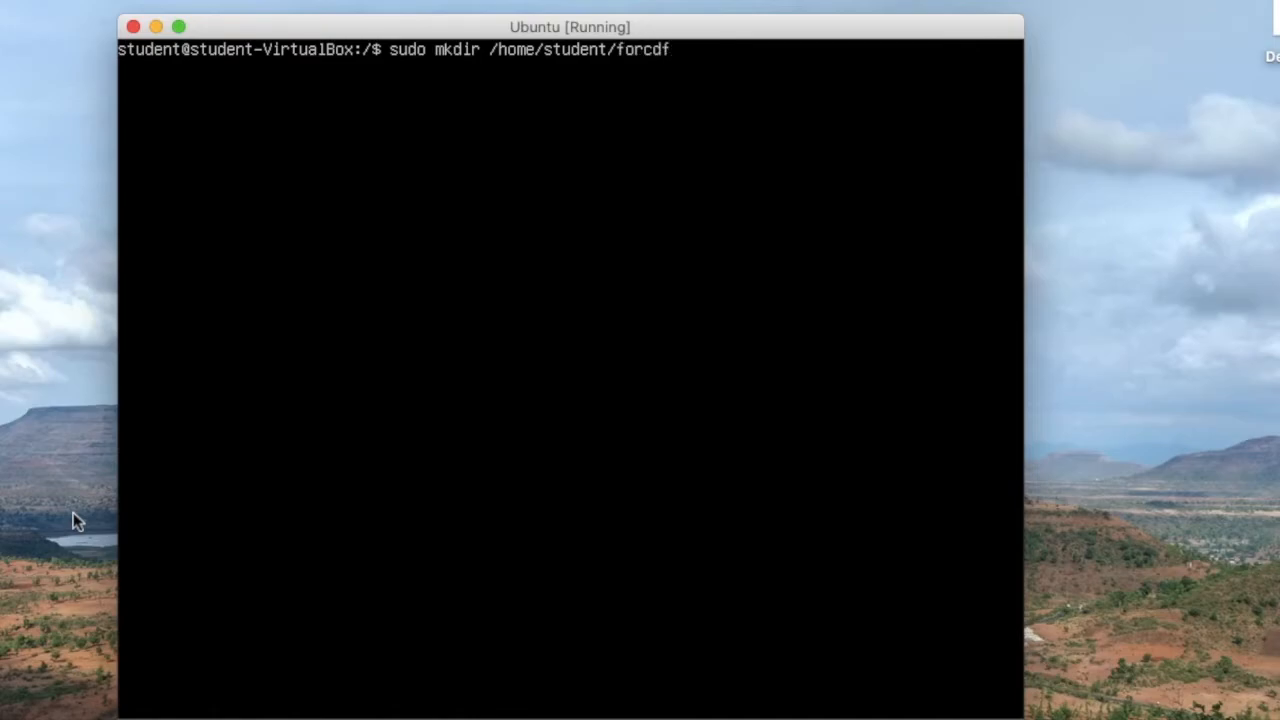
key(BackSpace)
text(rom)
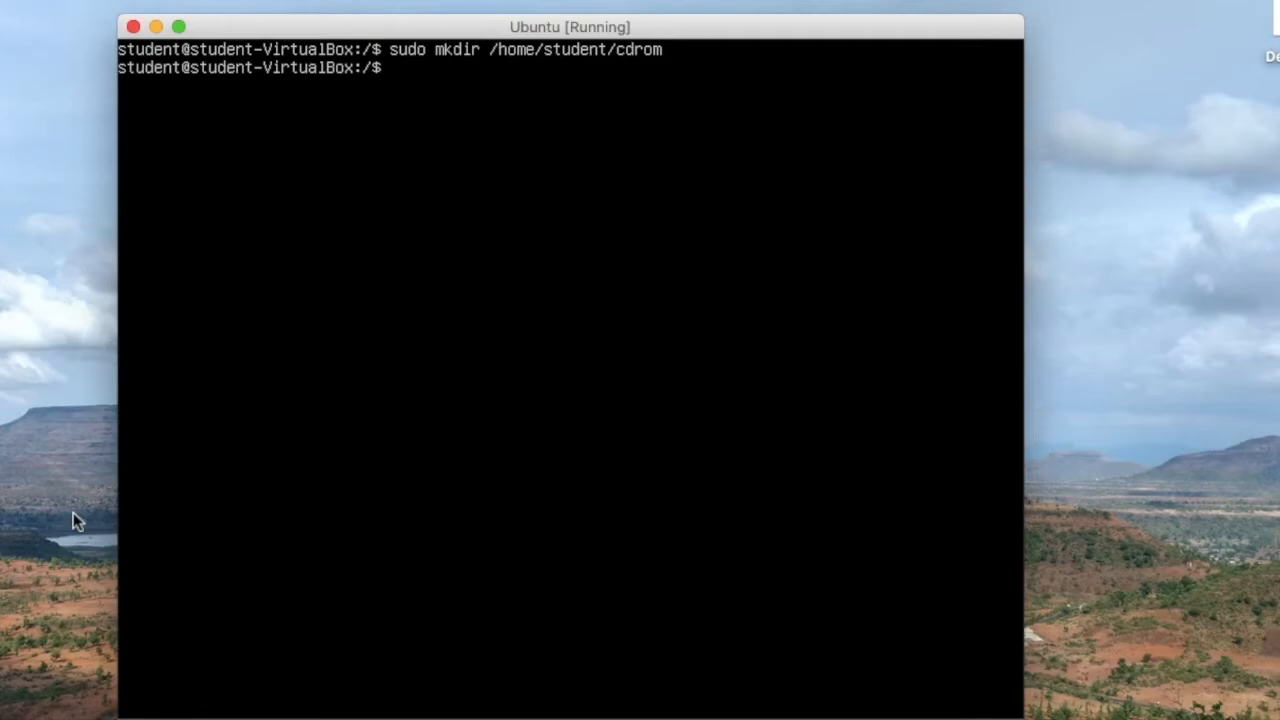
Mount /dev/cdrom onto /home/student/cdrom/ with sudo mount
text(sudo mou)
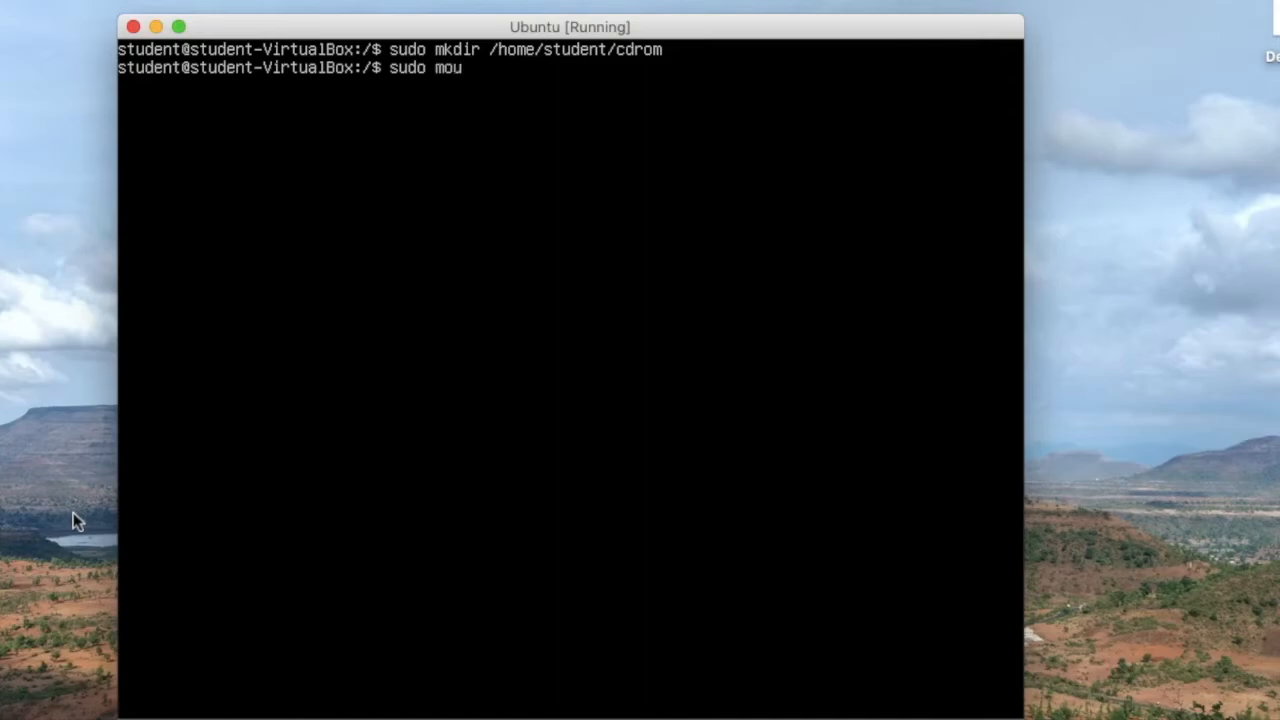
text(nt)
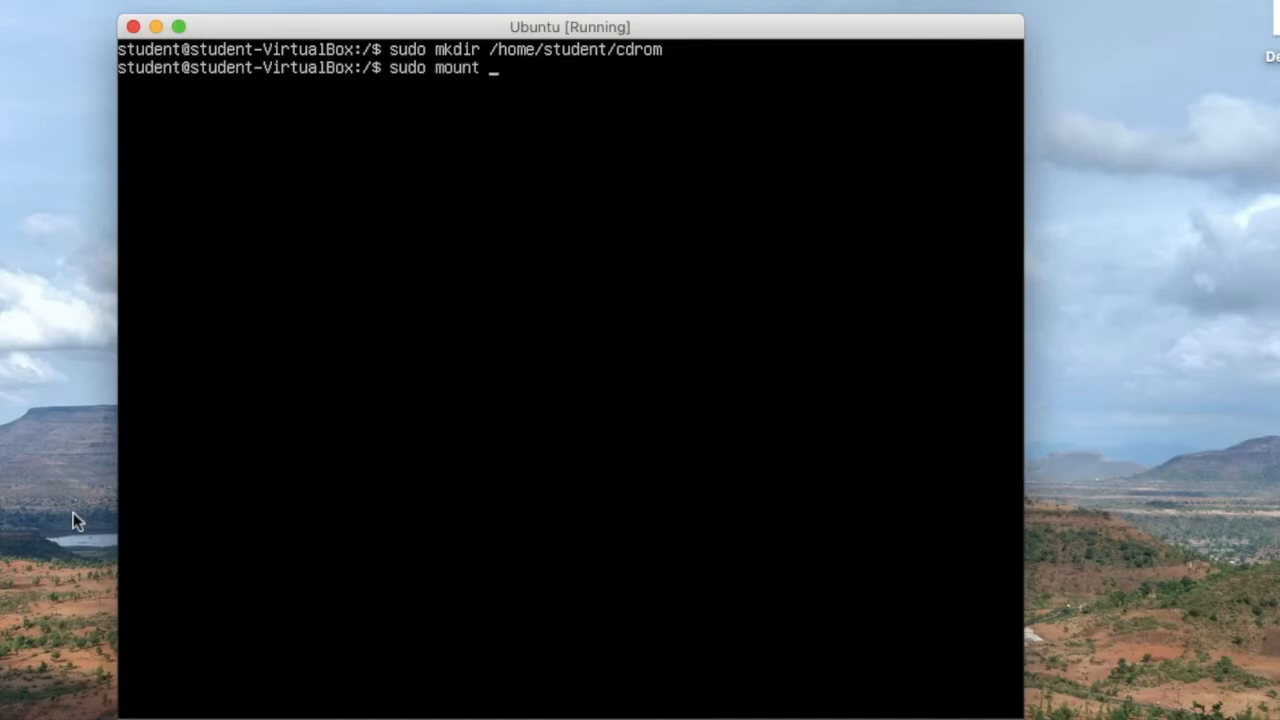
text(/dev)
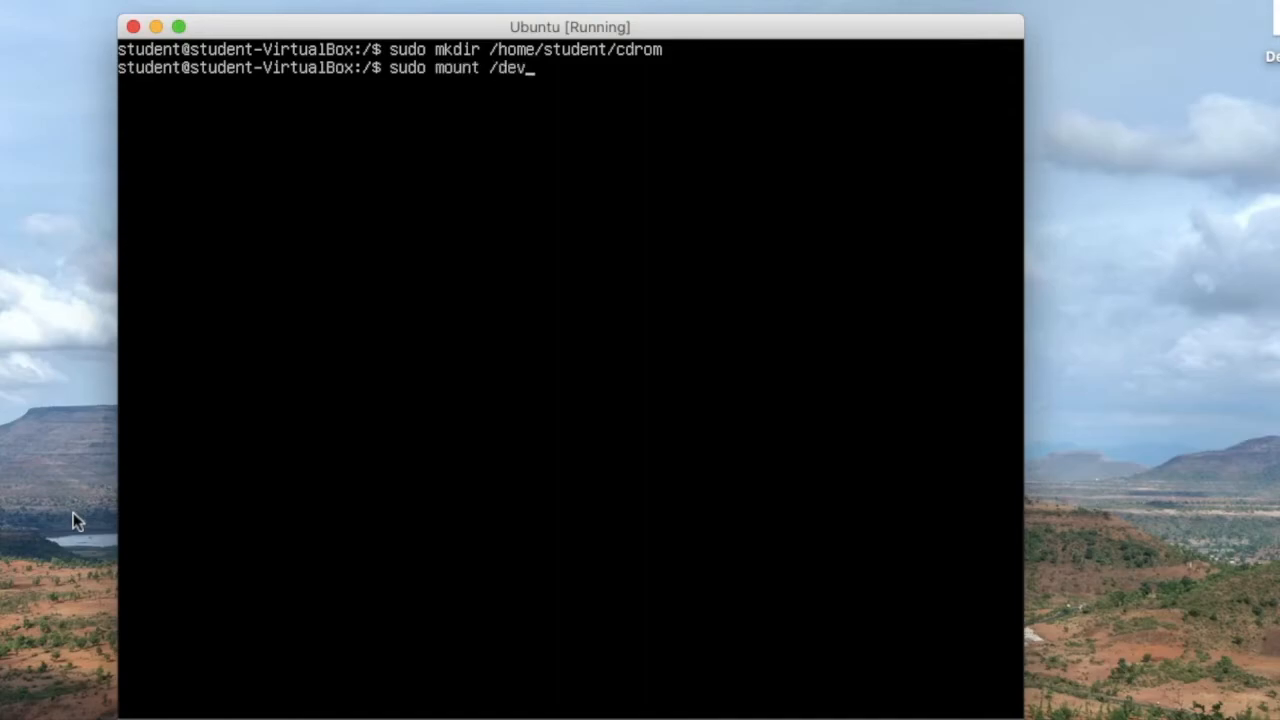
text(cd)
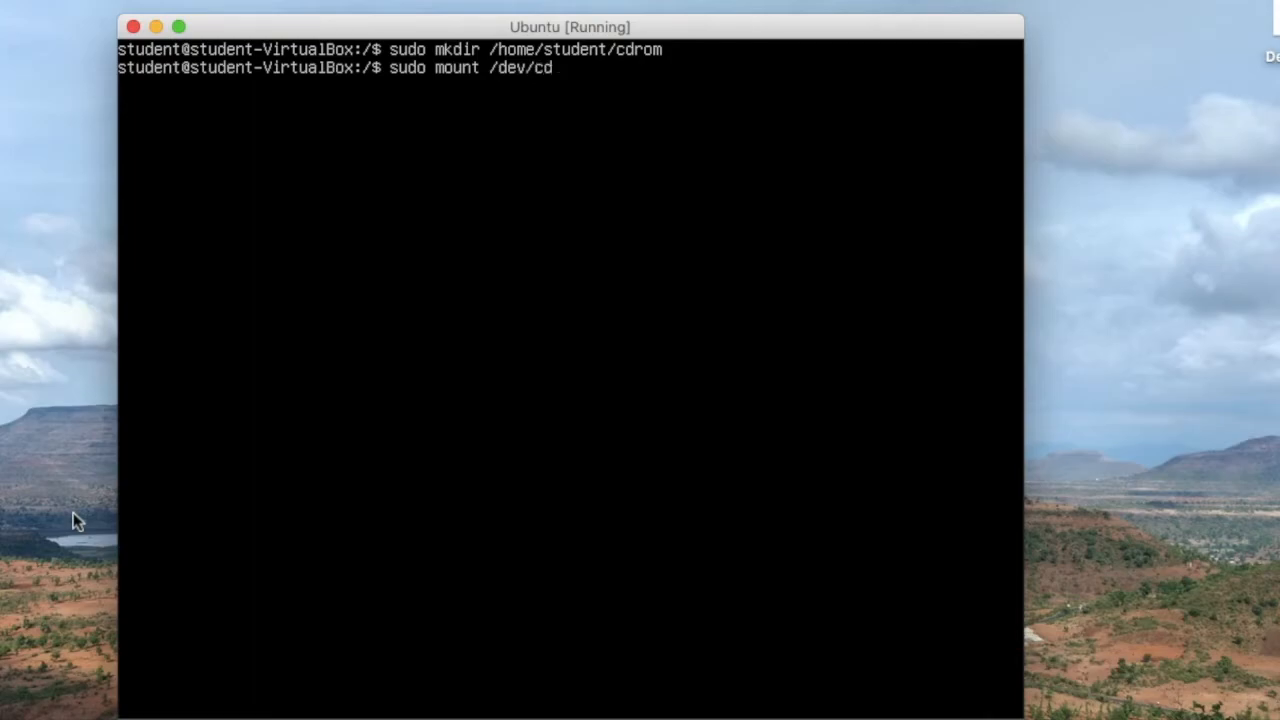
text(rom)
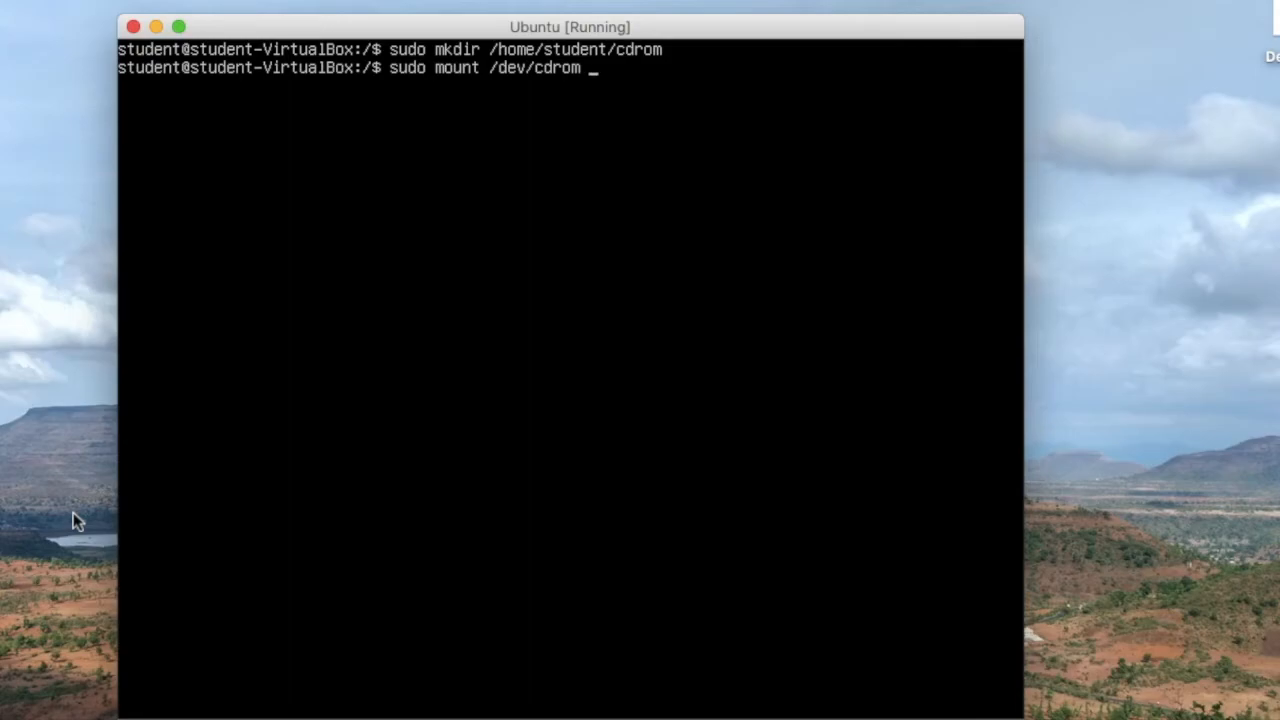
text(/home/)
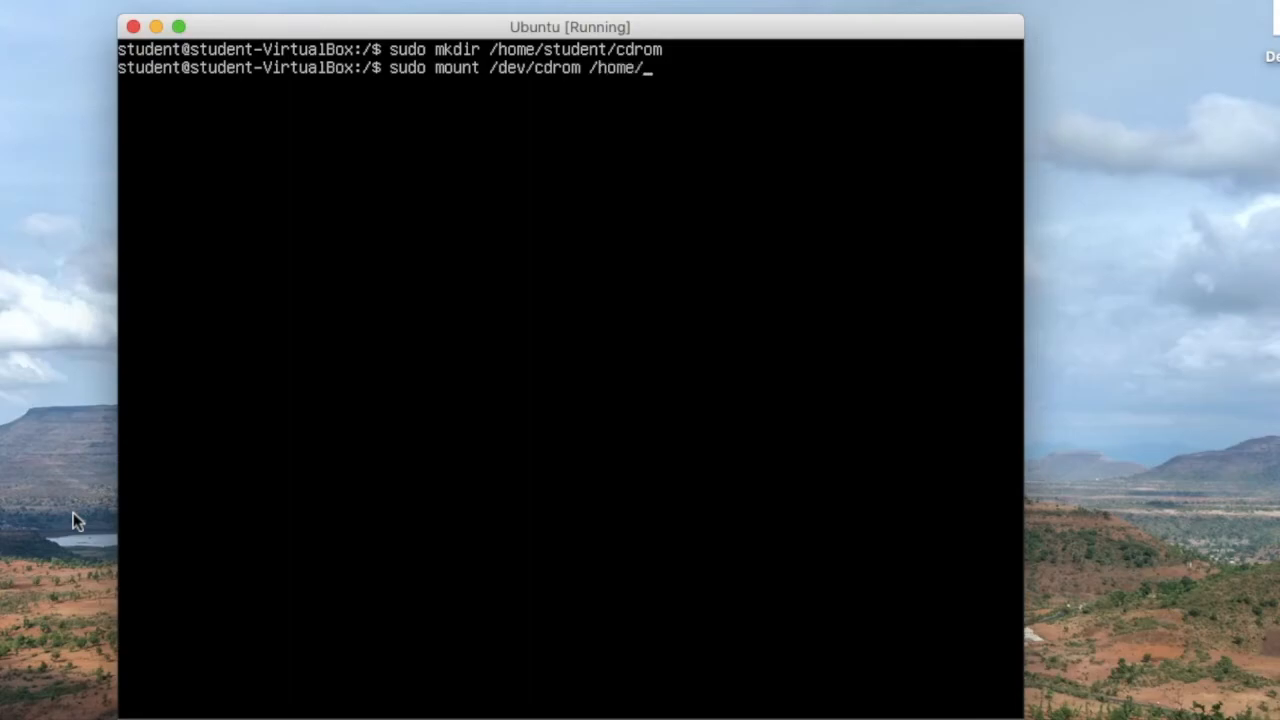
text(student/)
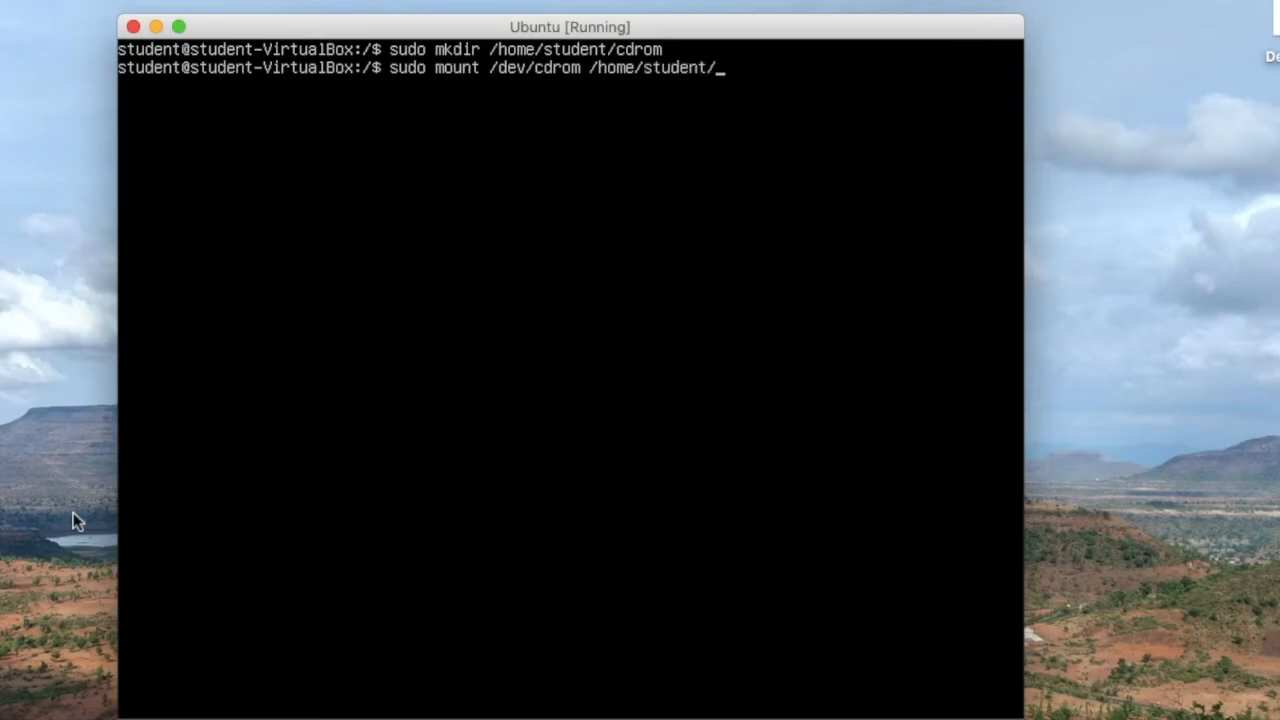
text(cdrom/)
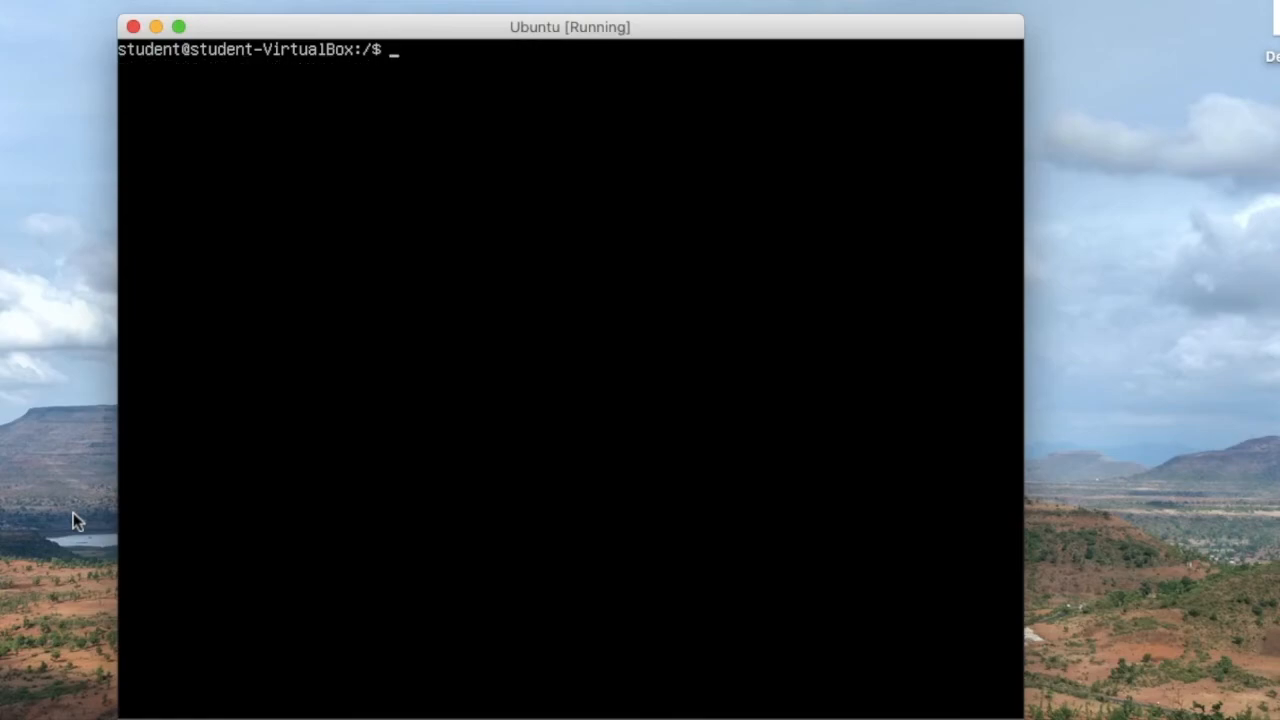
Move from home into cdrom/vivek and list its files, showing Demo.txt
text(cd)
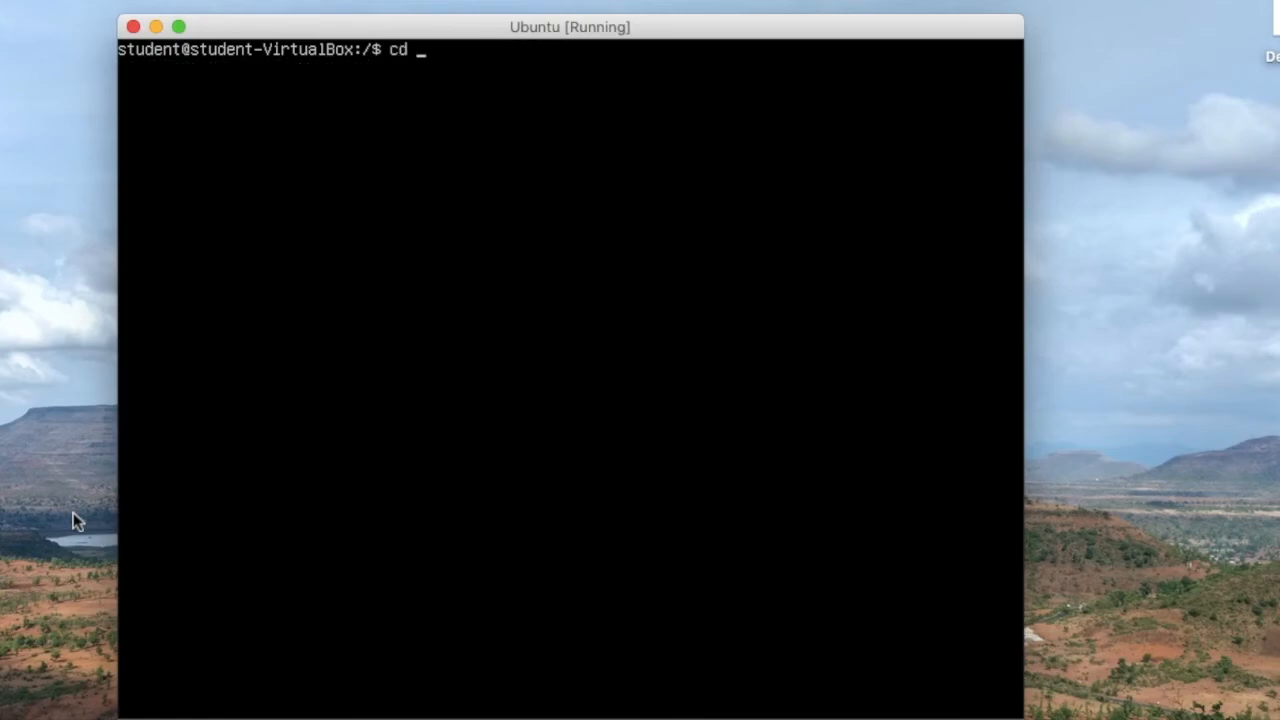
key(Return)
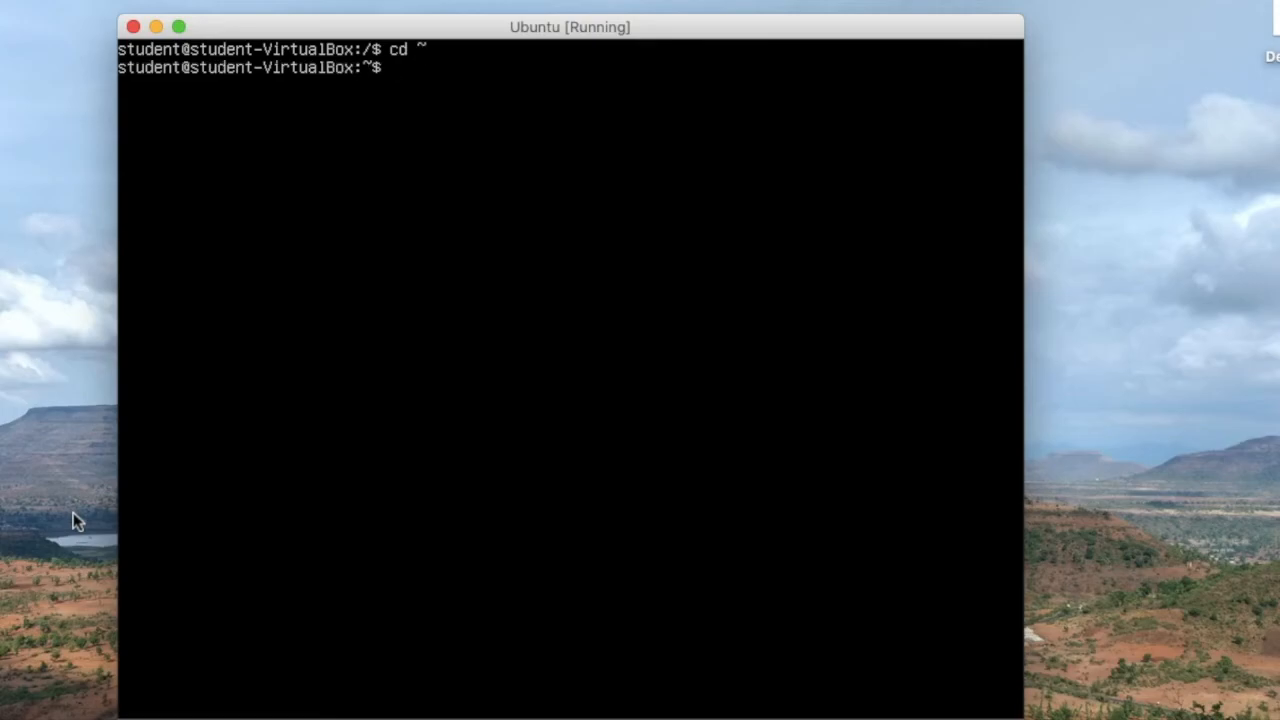
text(cd cdrom/)
text(ls)
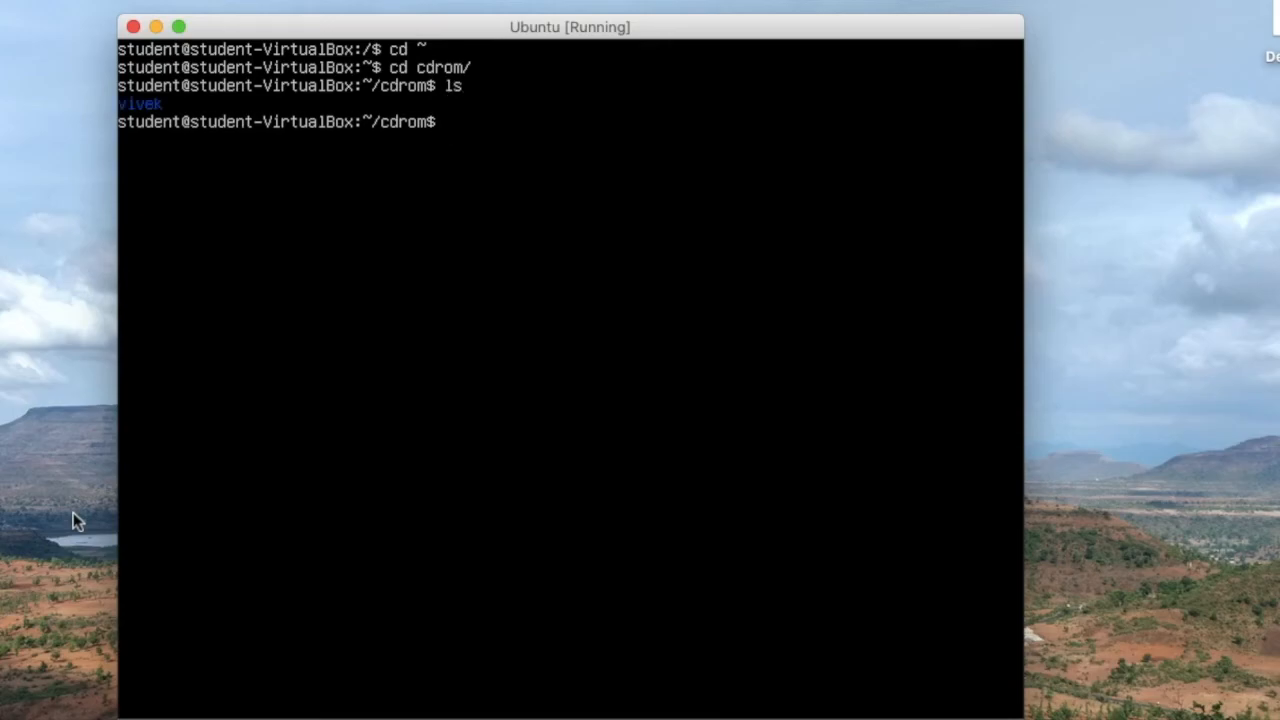
text(cd d)
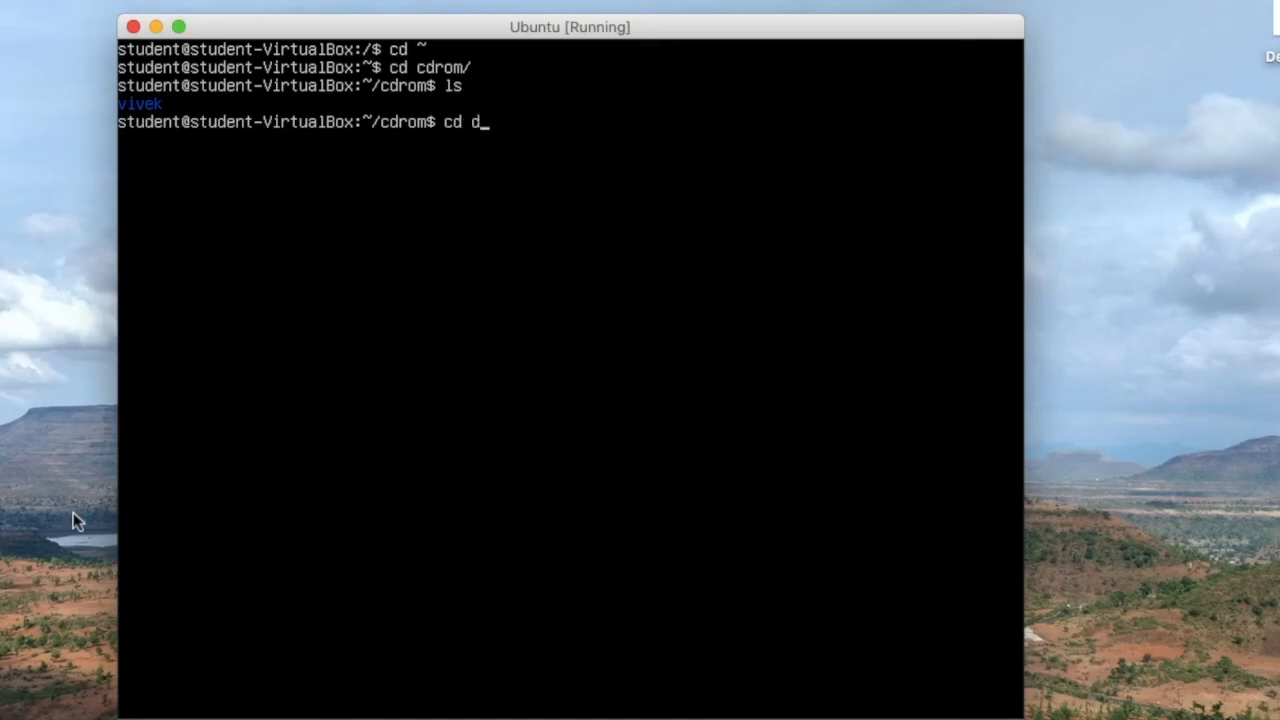
text(vivek/)
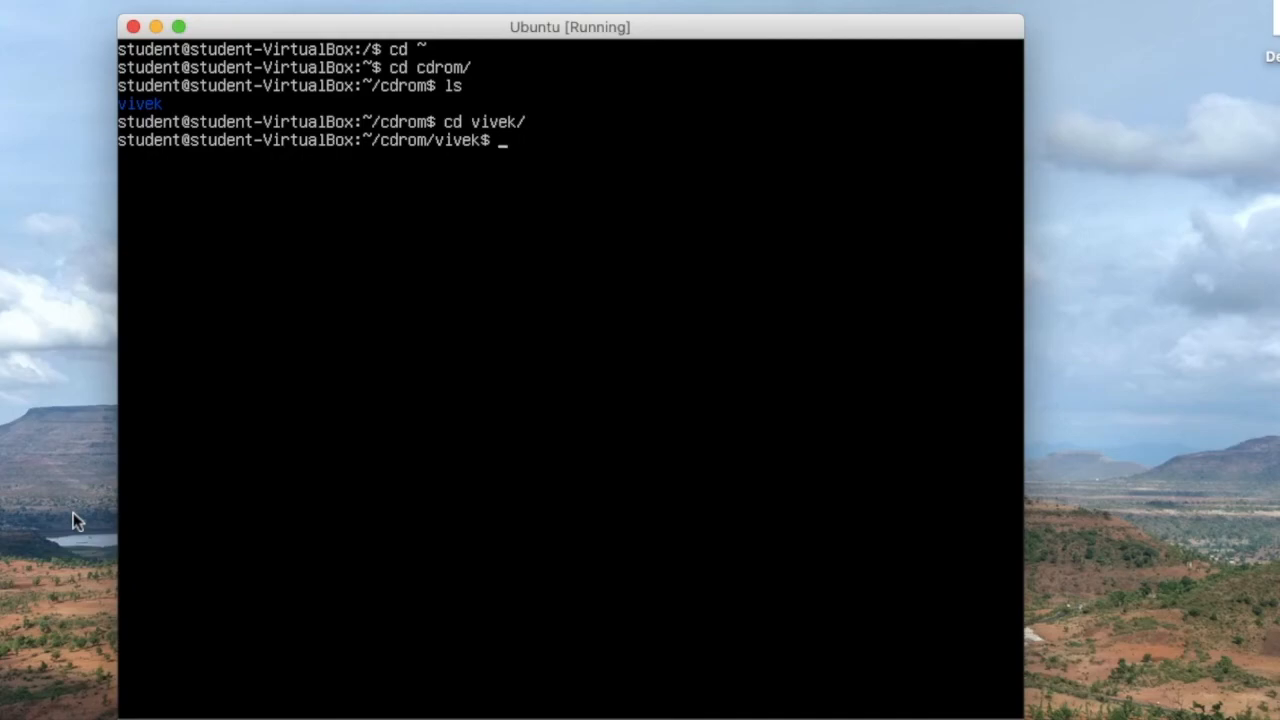
text(ls)
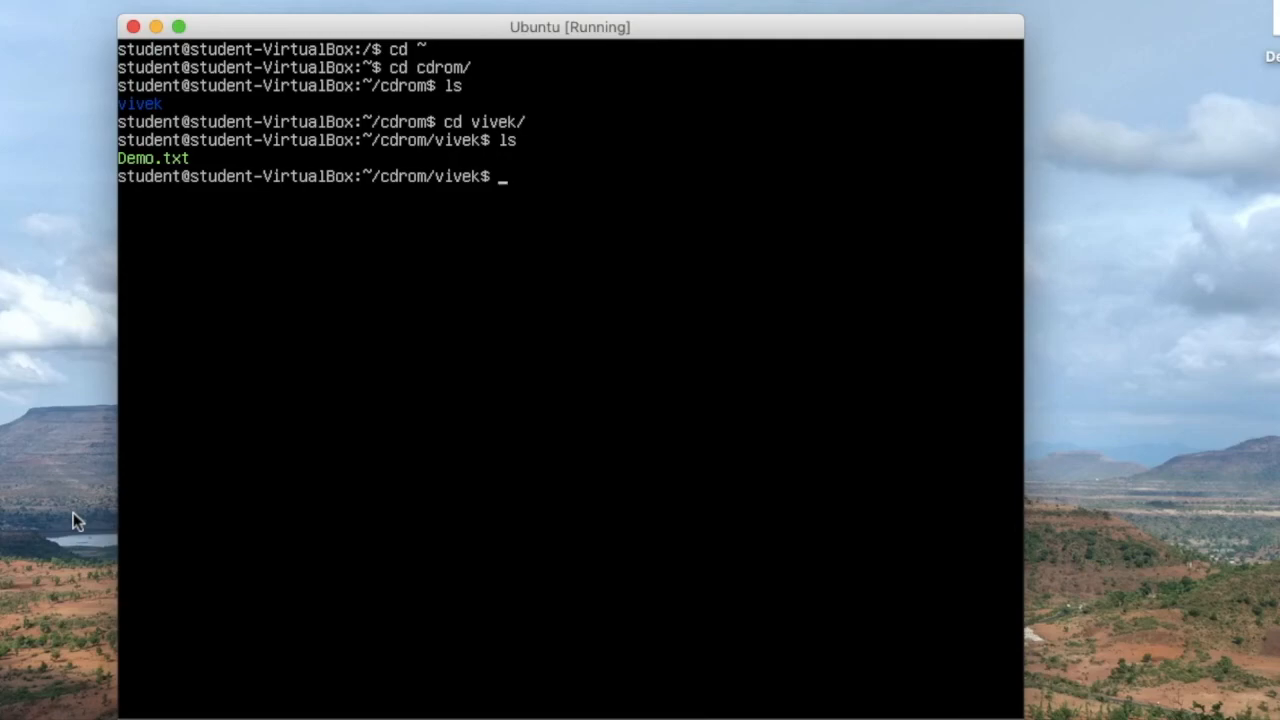
Print Demo.txt with cat, showing the CD-ROM mounting demo message
text(cat)
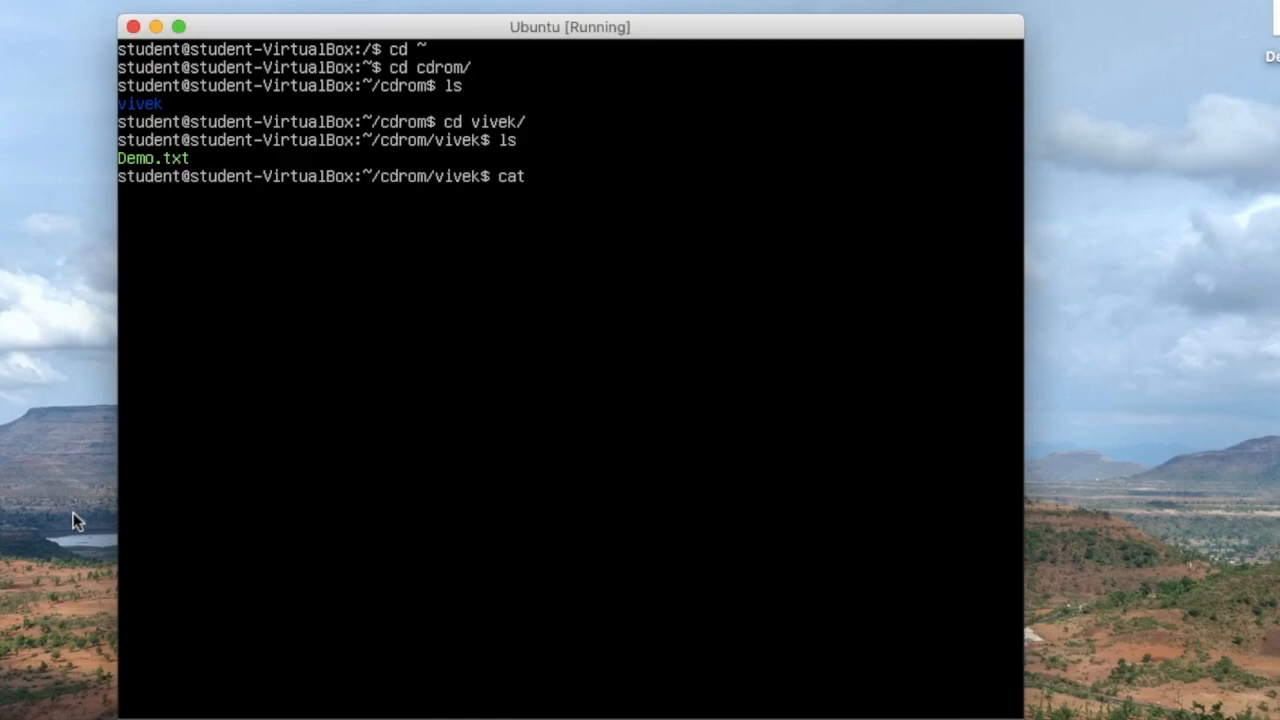
text(dem)
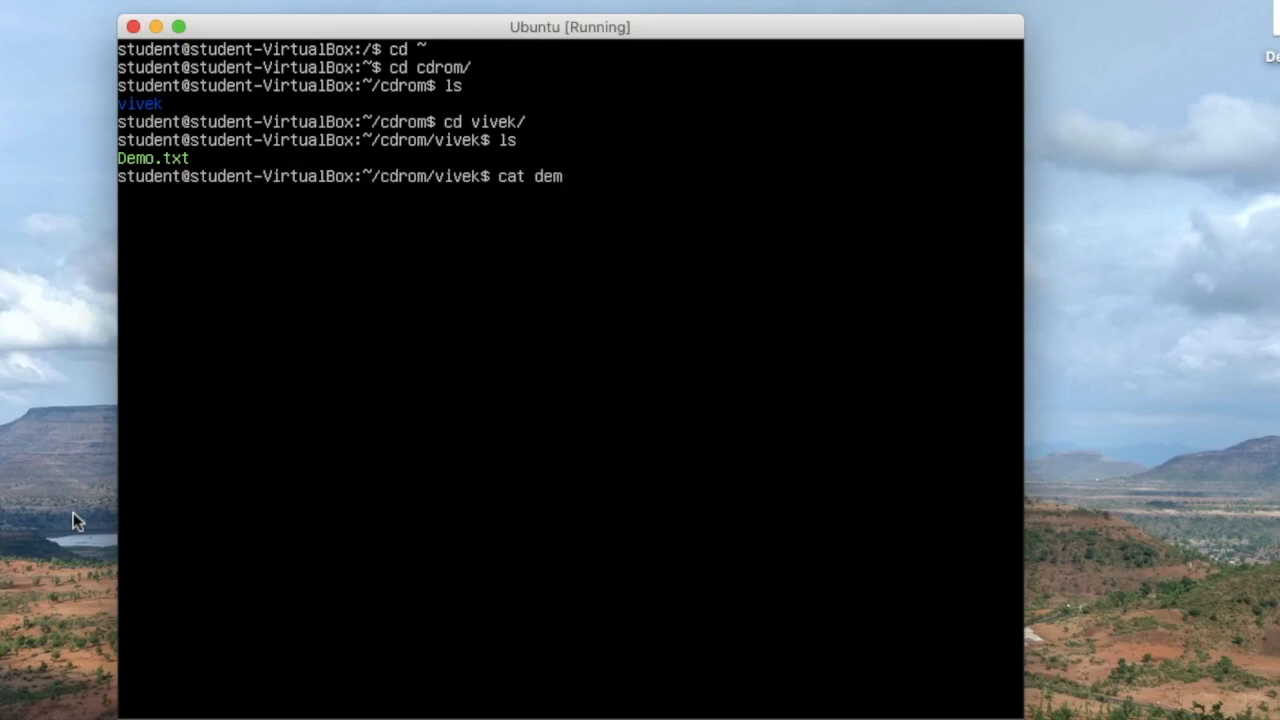
text(Demo.txt)
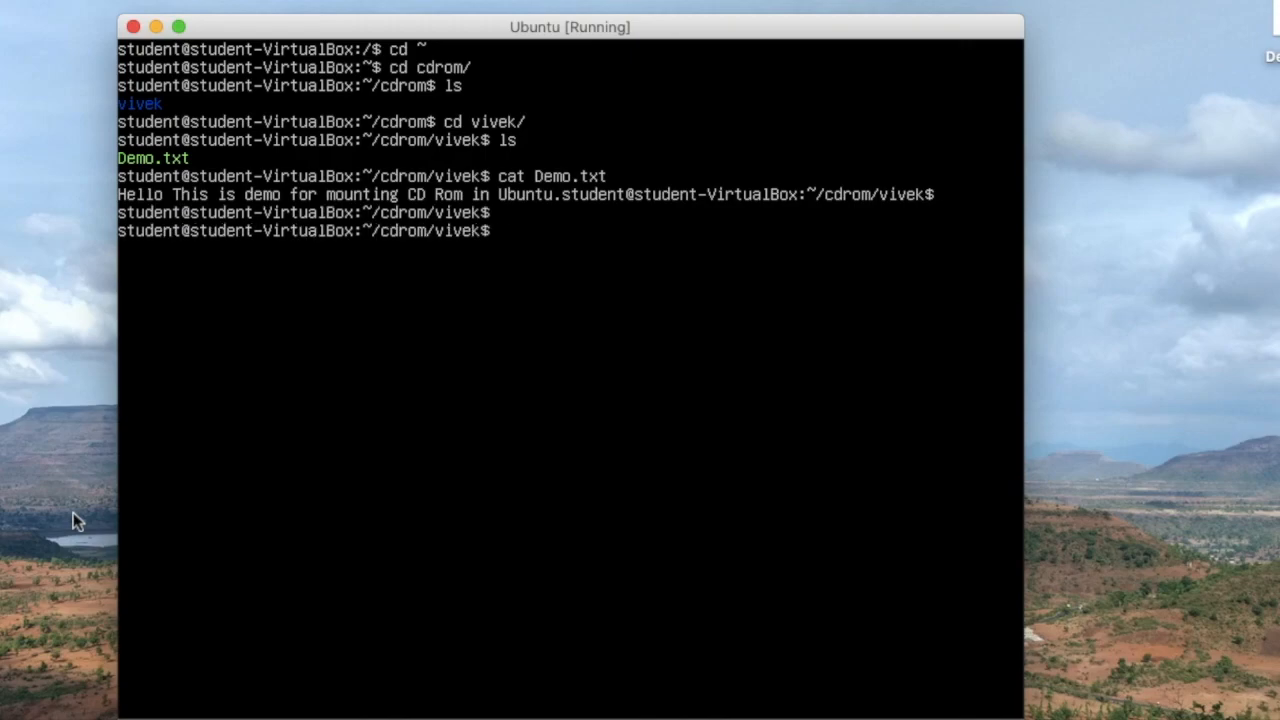
text(cdrom/vivek$ cd)
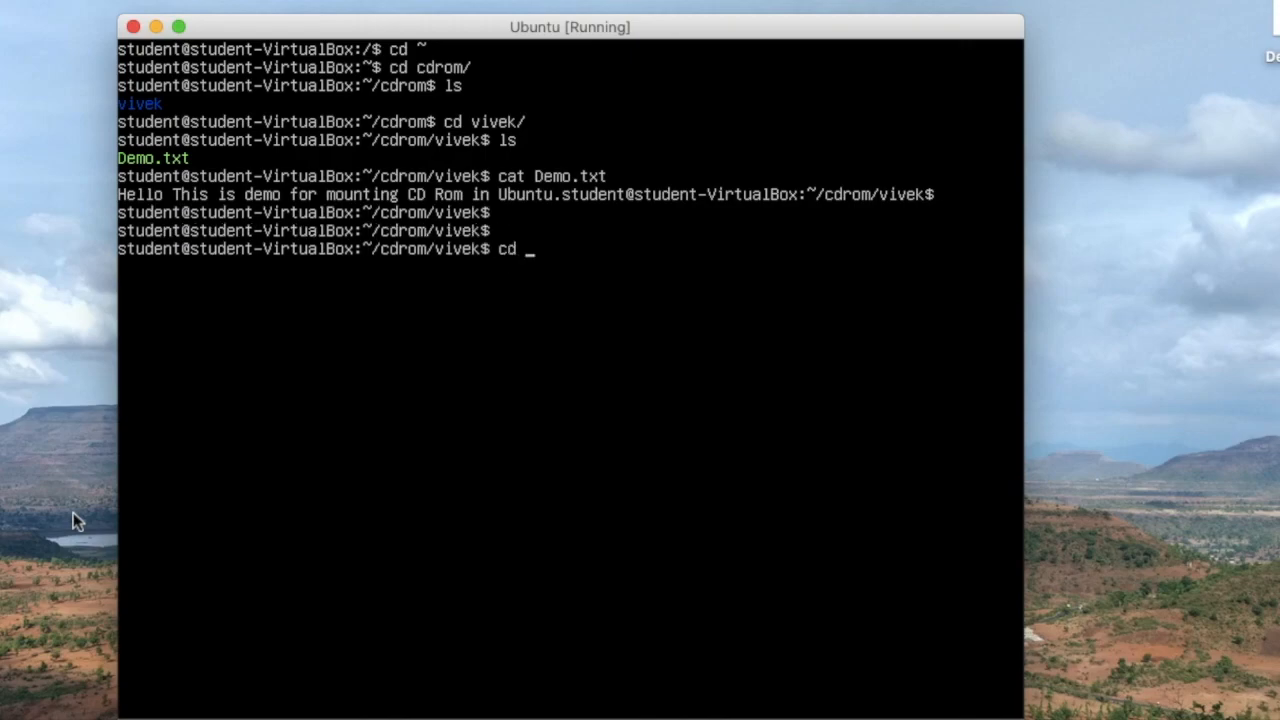